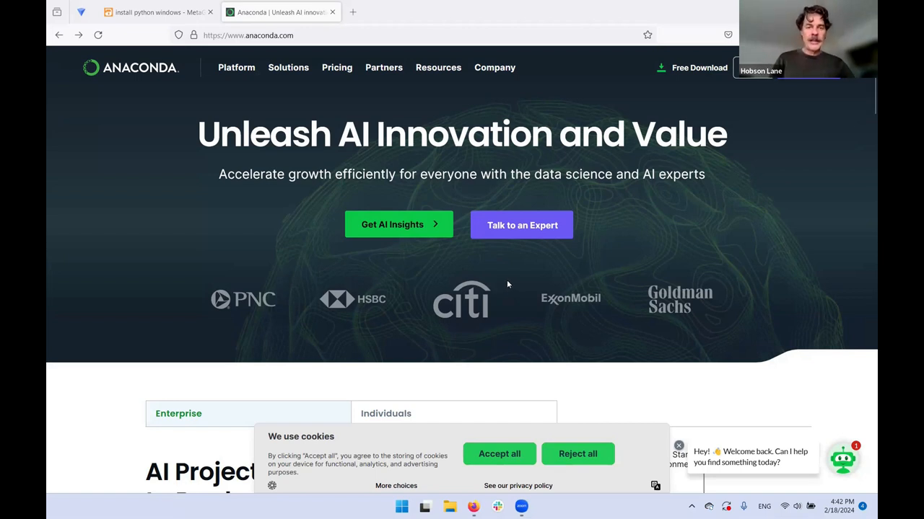
mouse_move(704, 69)
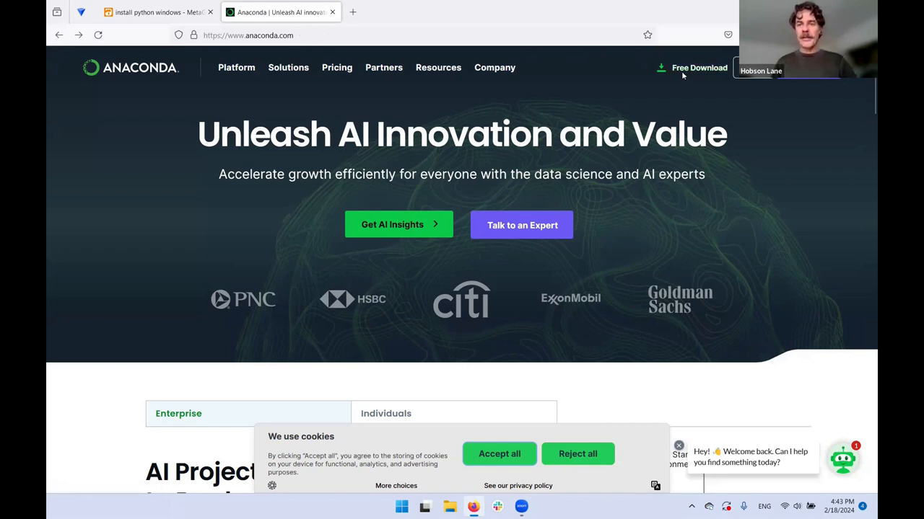
Go to the Free Download page from the Anaconda site header
click(696, 67)
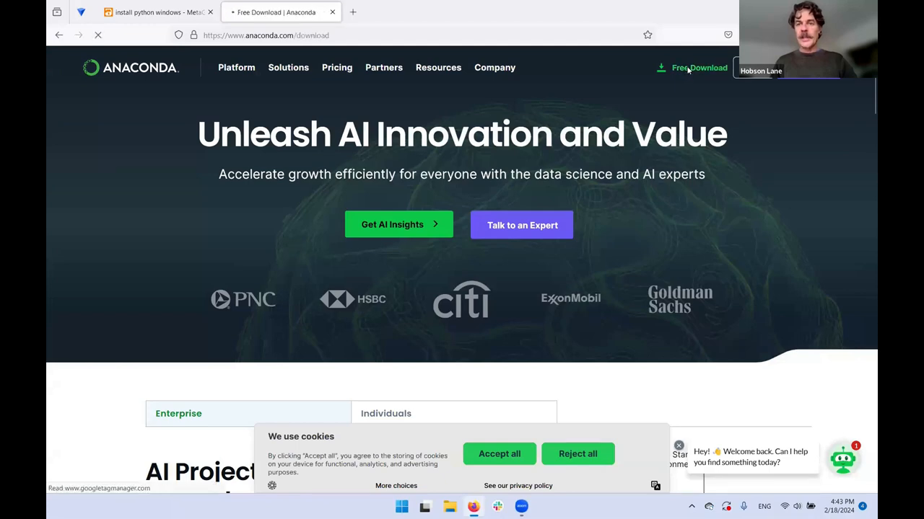
click(696, 68)
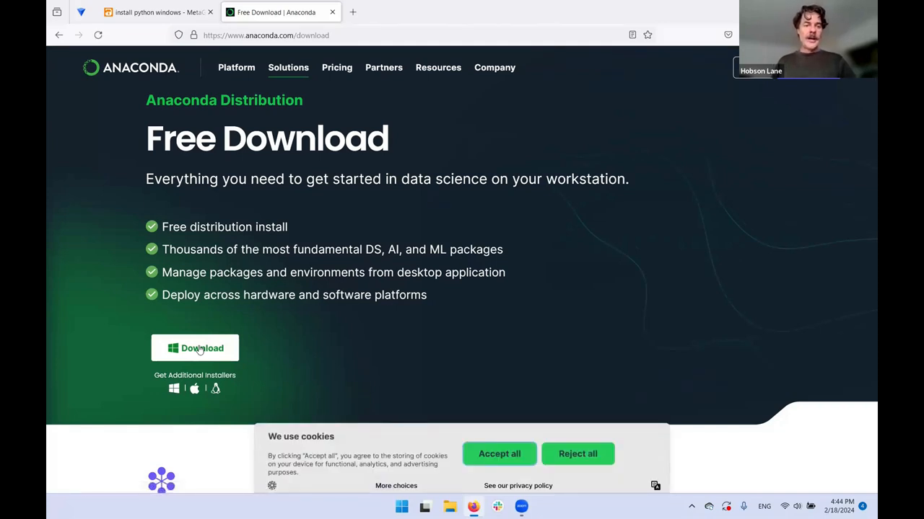
Start the Windows download, close the AI platforms guide pop-up and accept all cookies
click(195, 348)
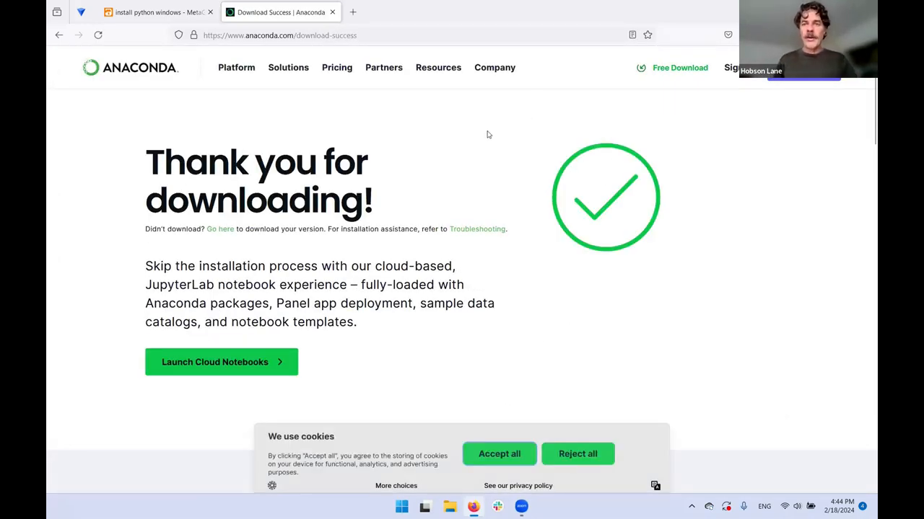
mouse_move(482, 141)
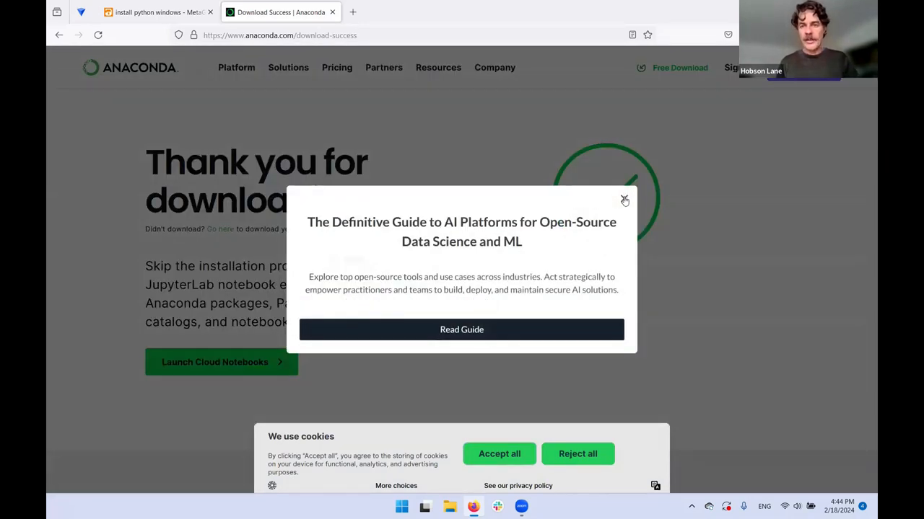
click(625, 199)
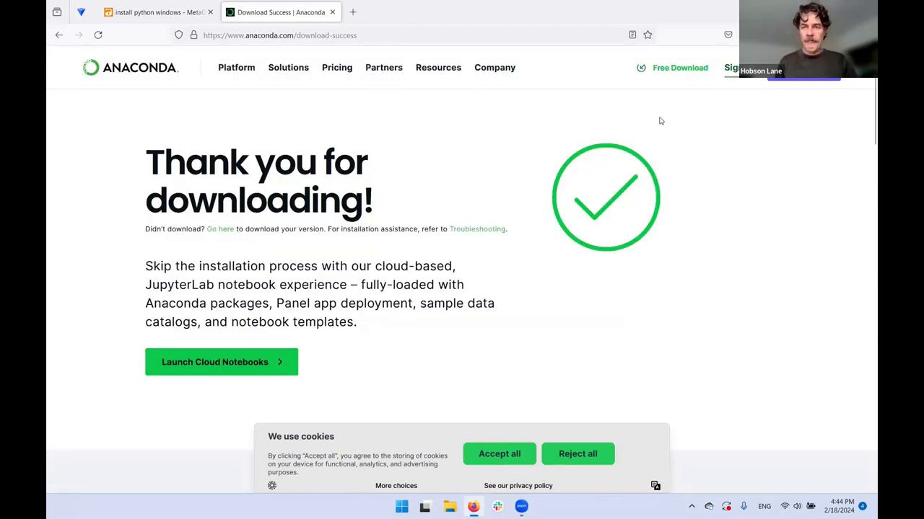
mouse_move(531, 144)
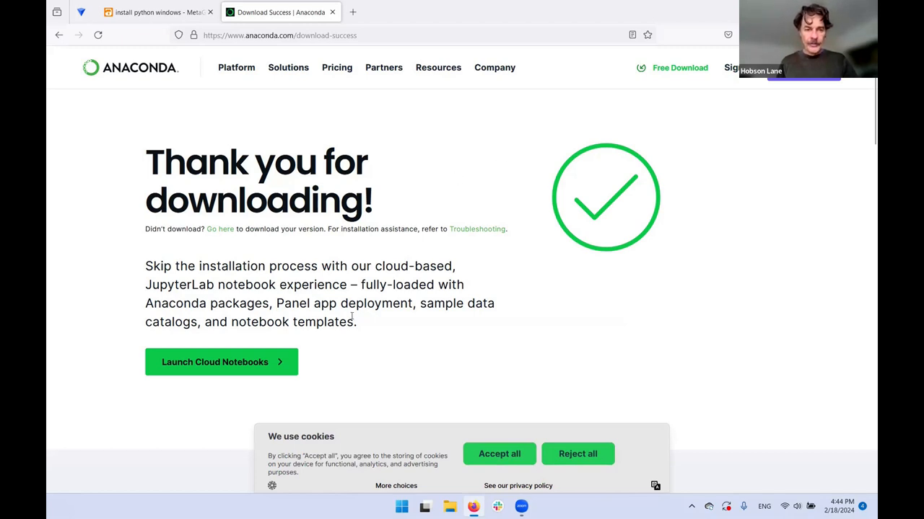
mouse_move(499, 453)
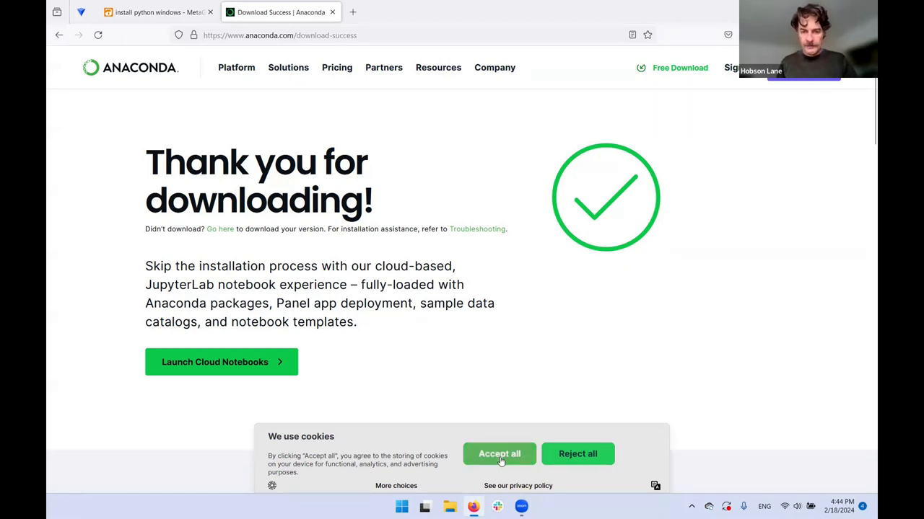
click(499, 453)
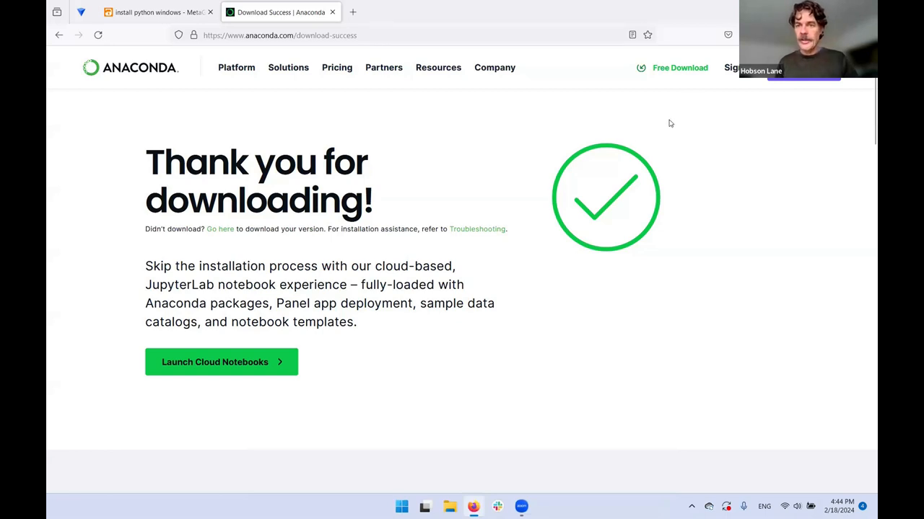
mouse_move(698, 107)
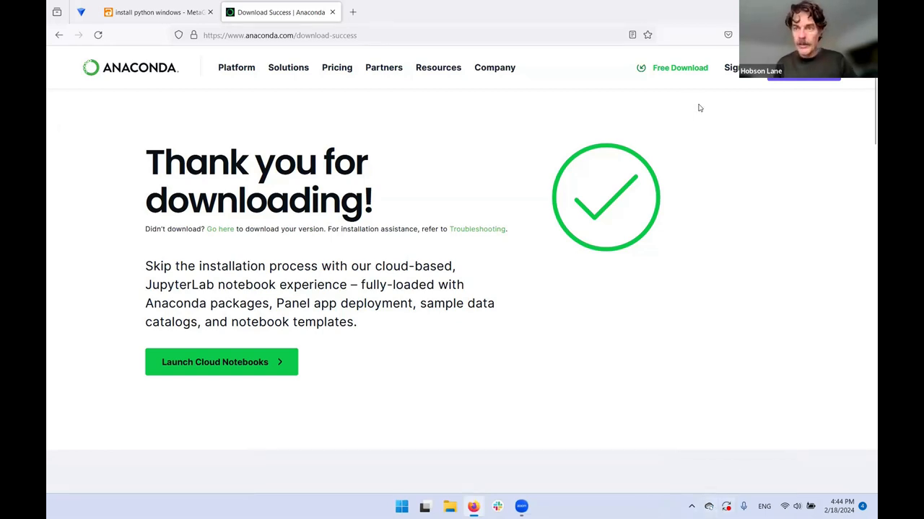
mouse_move(620, 55)
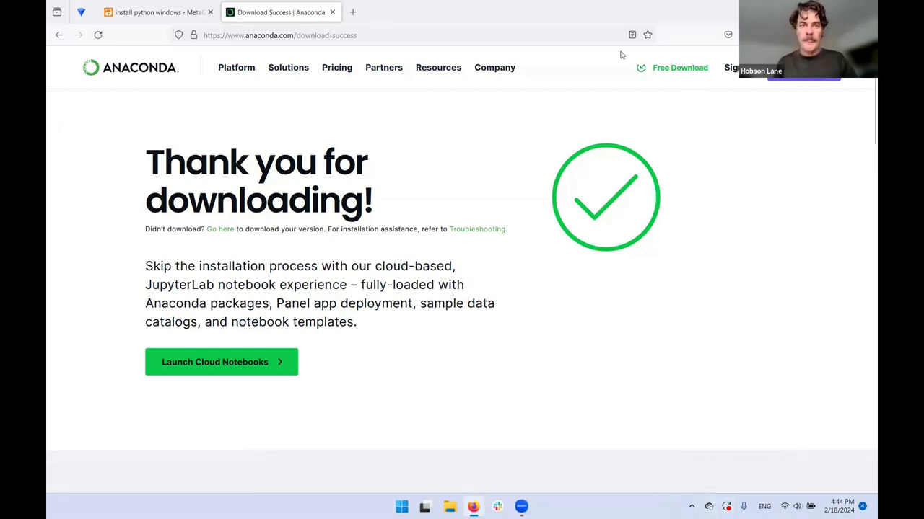
mouse_move(318, 288)
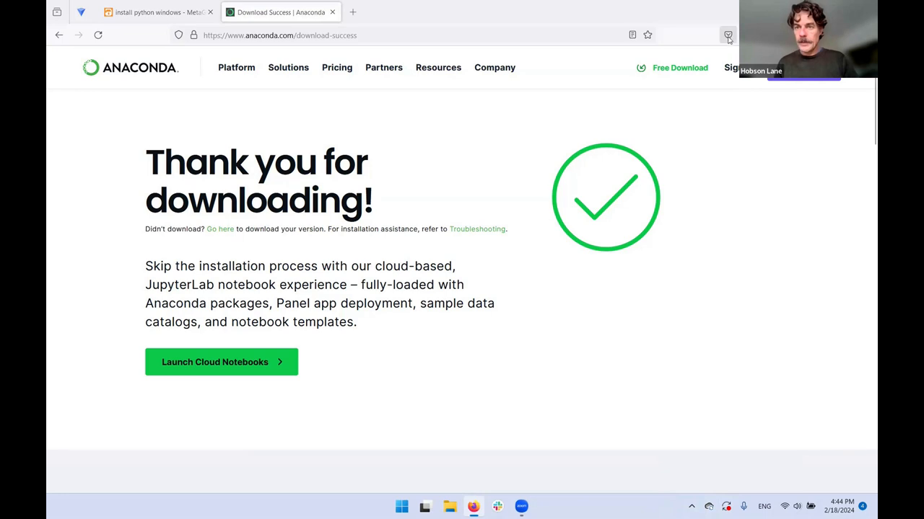
mouse_move(739, 112)
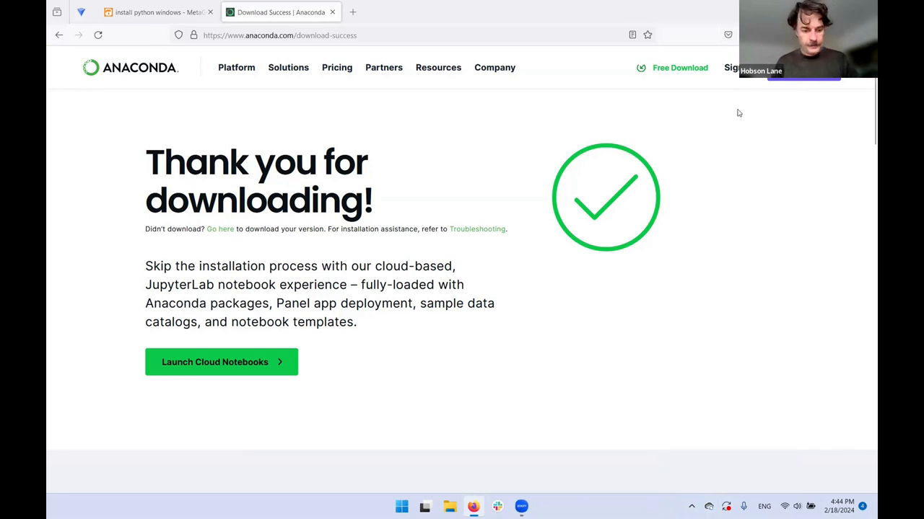
mouse_move(537, 143)
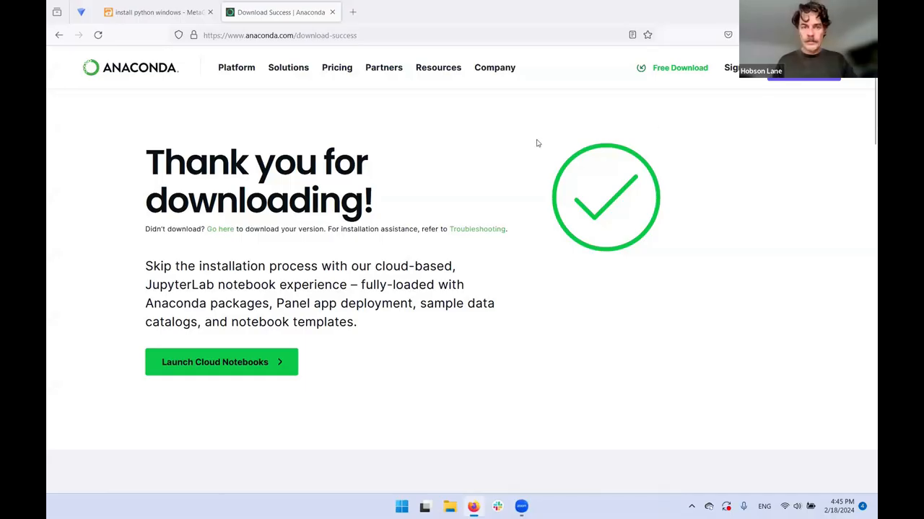
mouse_move(543, 130)
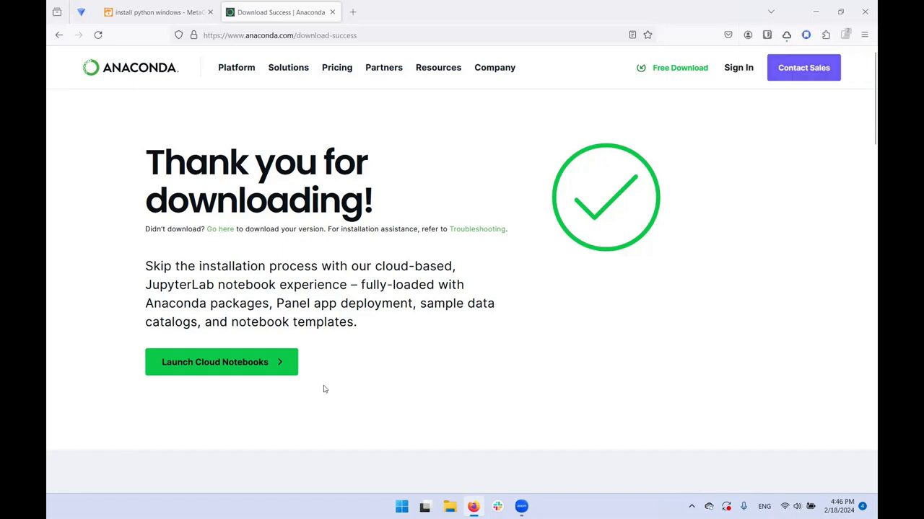
mouse_move(219, 231)
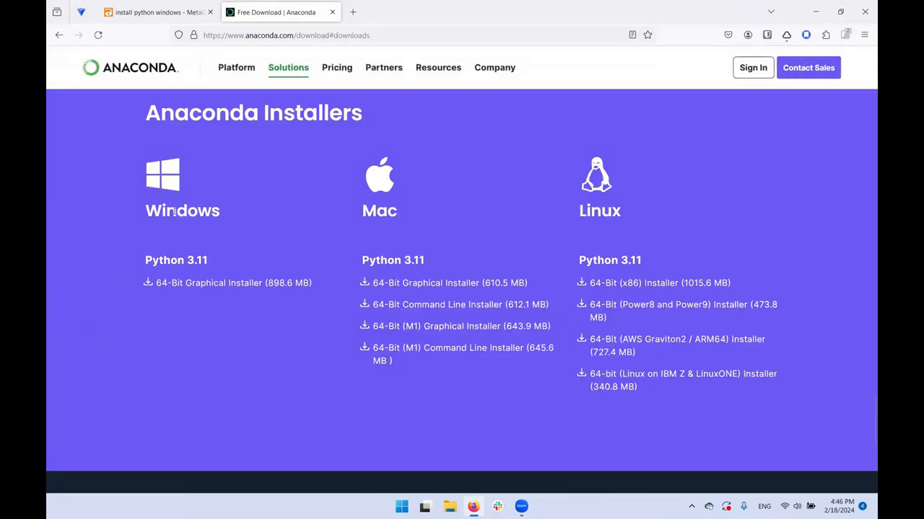
mouse_move(209, 283)
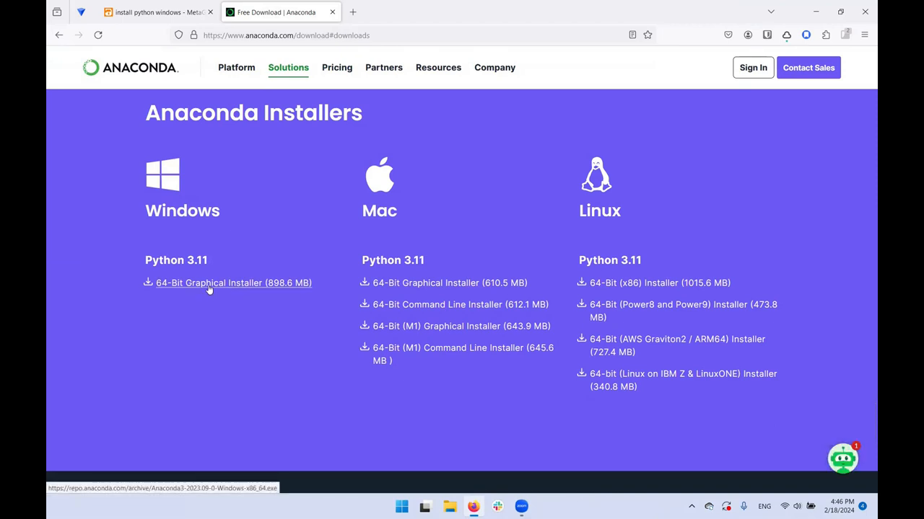
Download the Windows 64-Bit Graphical Installer (898.6 MB) from the installers list
click(209, 283)
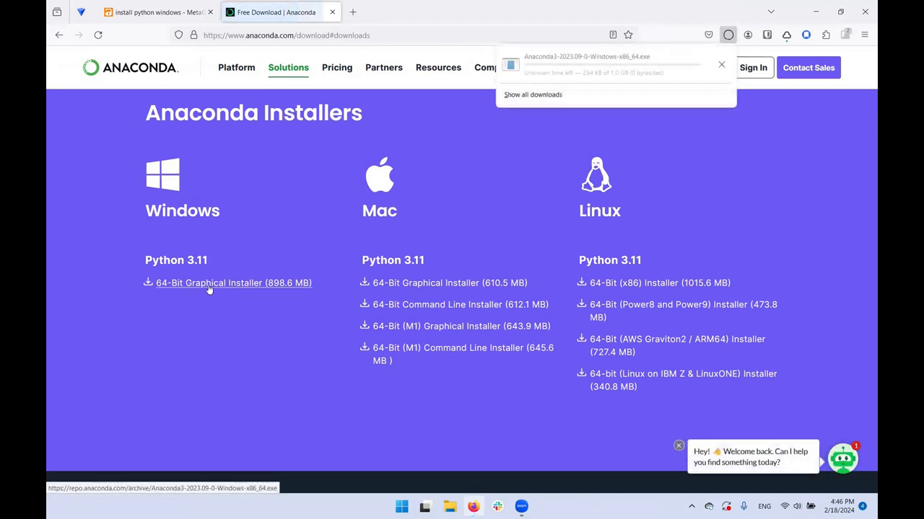
mouse_move(453, 147)
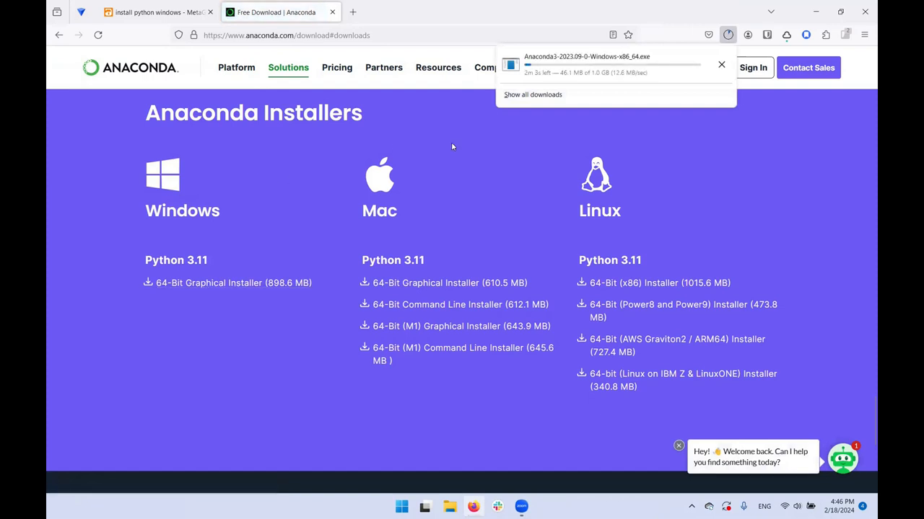
mouse_move(693, 166)
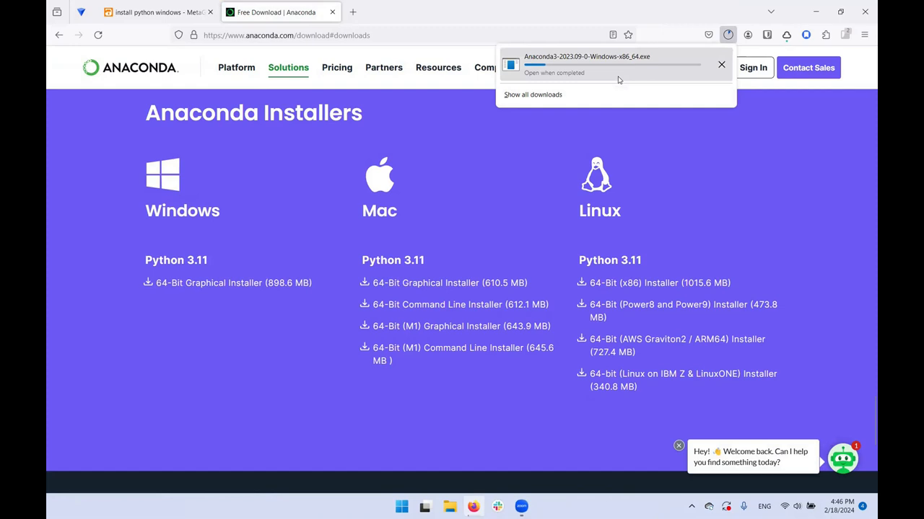
mouse_move(600, 82)
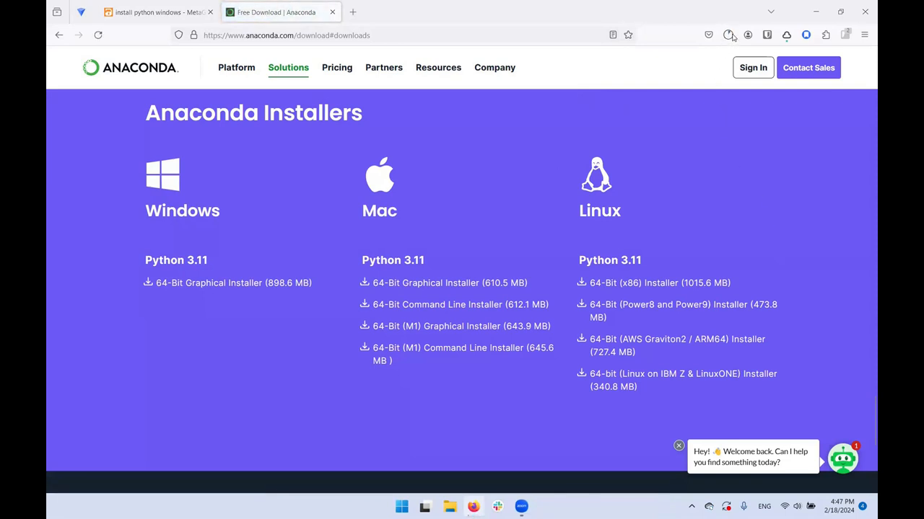
mouse_move(728, 47)
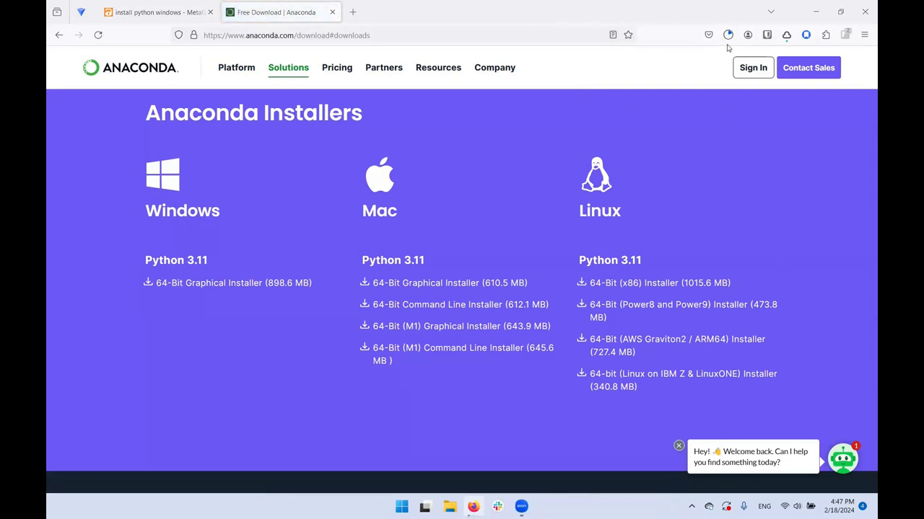
Launch the Anaconda3 installer, accept the license and reach Installation Type with Just Me selected
click(727, 34)
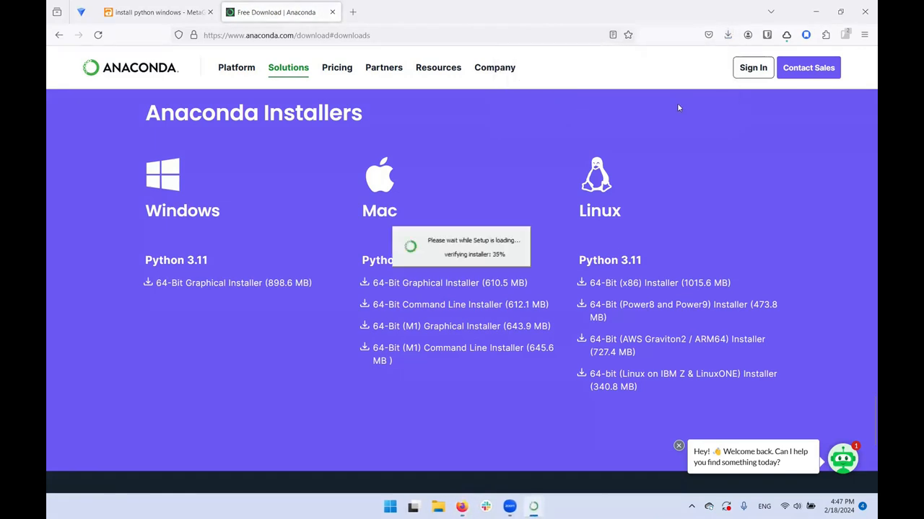
mouse_move(670, 108)
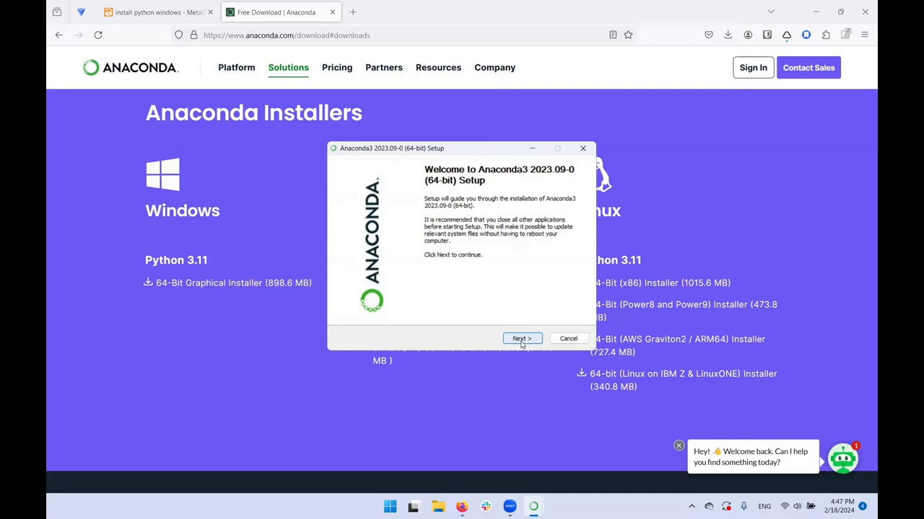
click(522, 337)
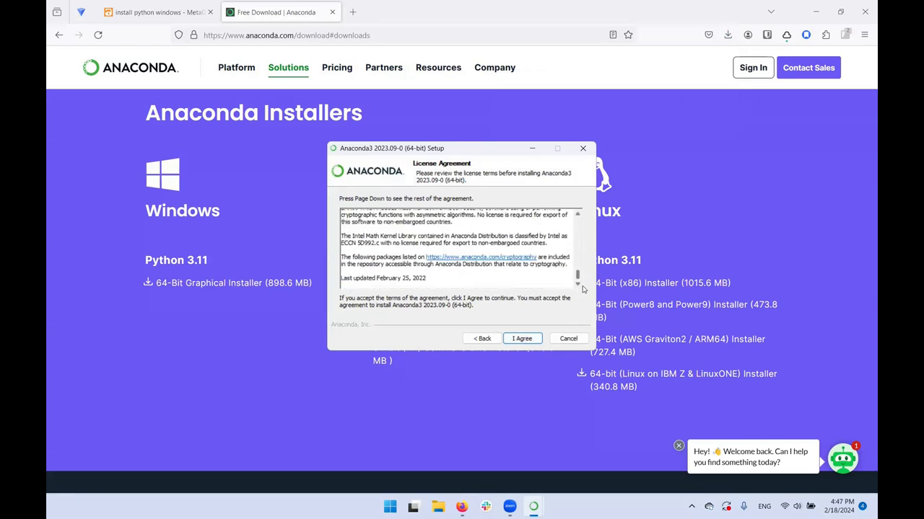
mouse_move(416, 310)
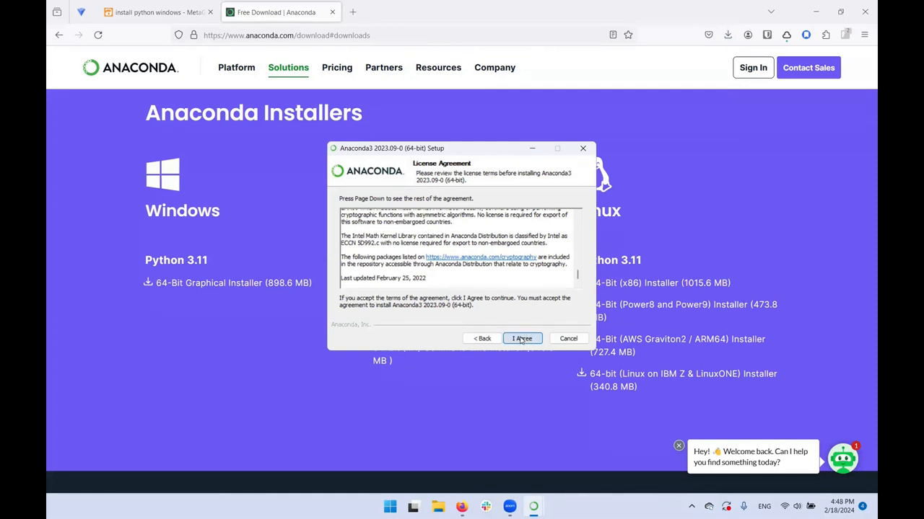
click(523, 337)
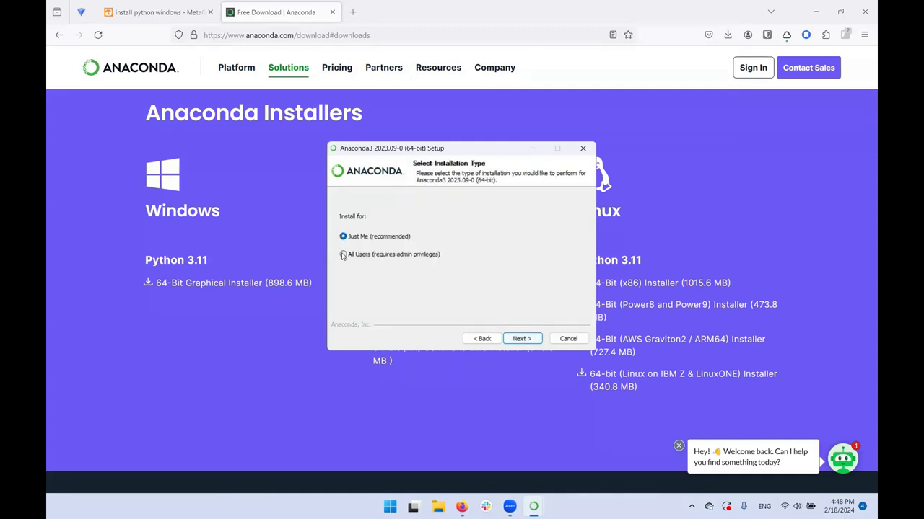
click(343, 254)
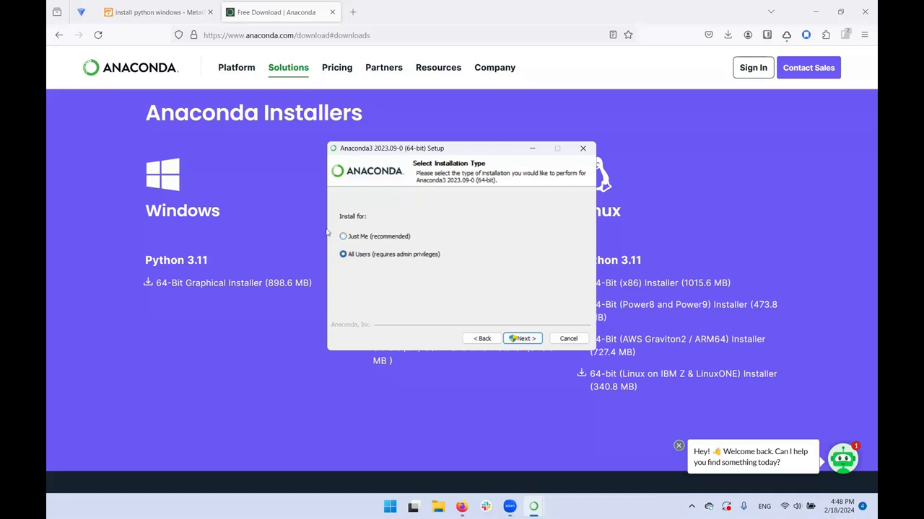
click(342, 237)
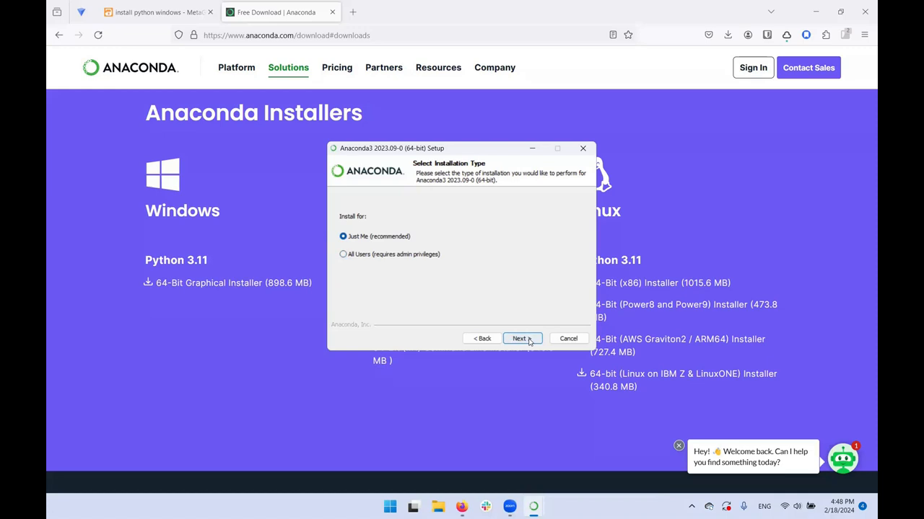
Keep the default destination folder and continue to Advanced Installation Options
click(522, 338)
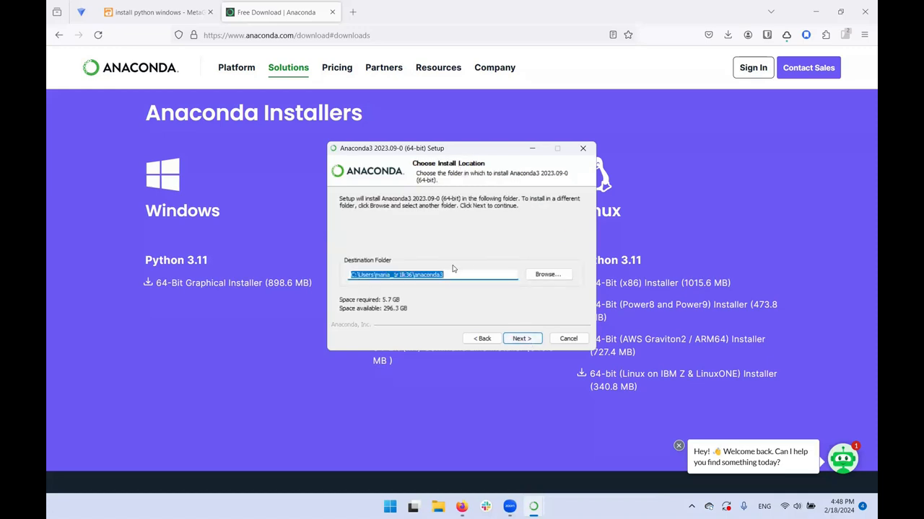
mouse_move(525, 329)
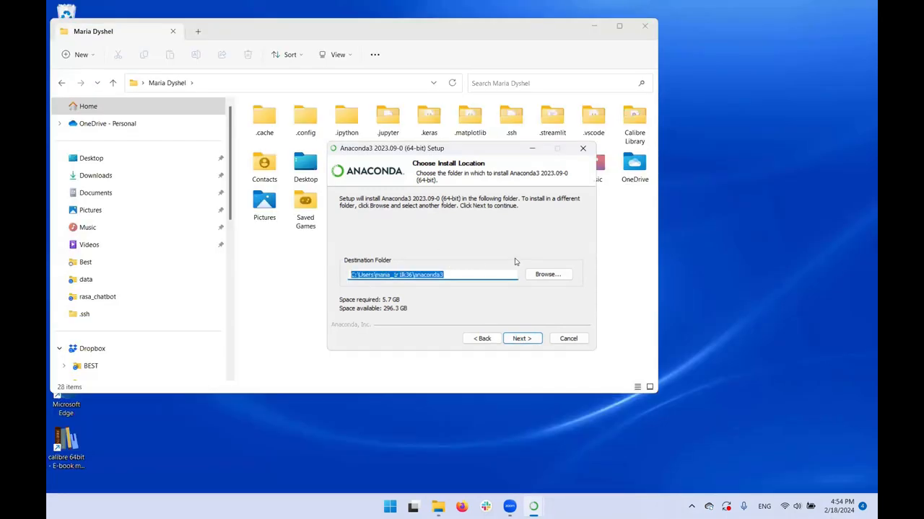
mouse_move(430, 246)
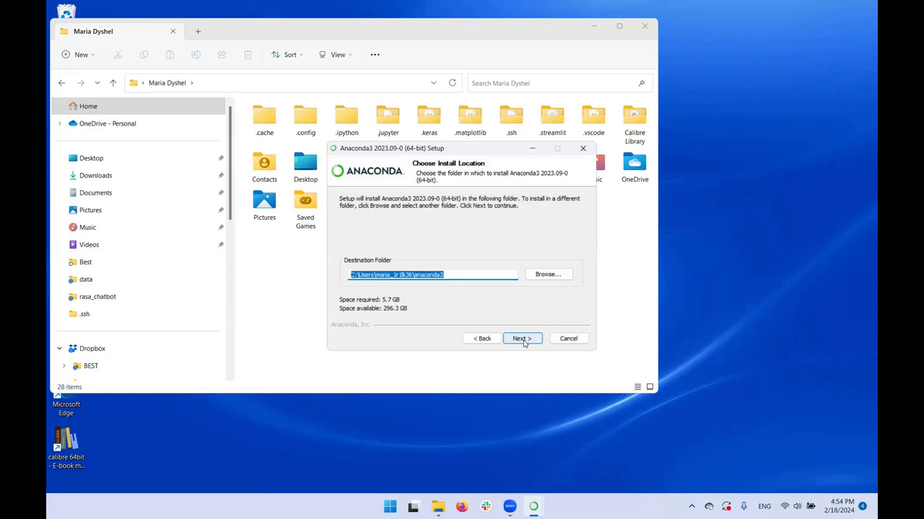
click(522, 338)
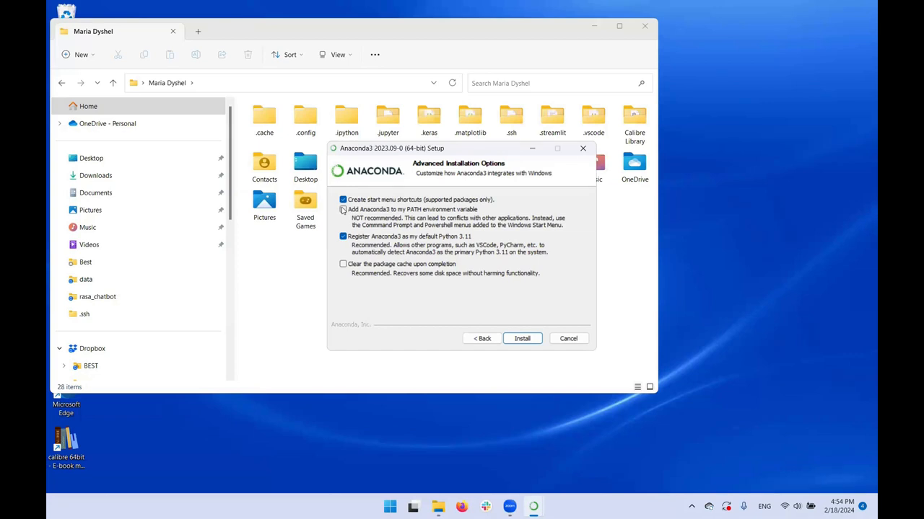
Enable adding Anaconda3 to PATH and clearing the package cache after install
click(344, 209)
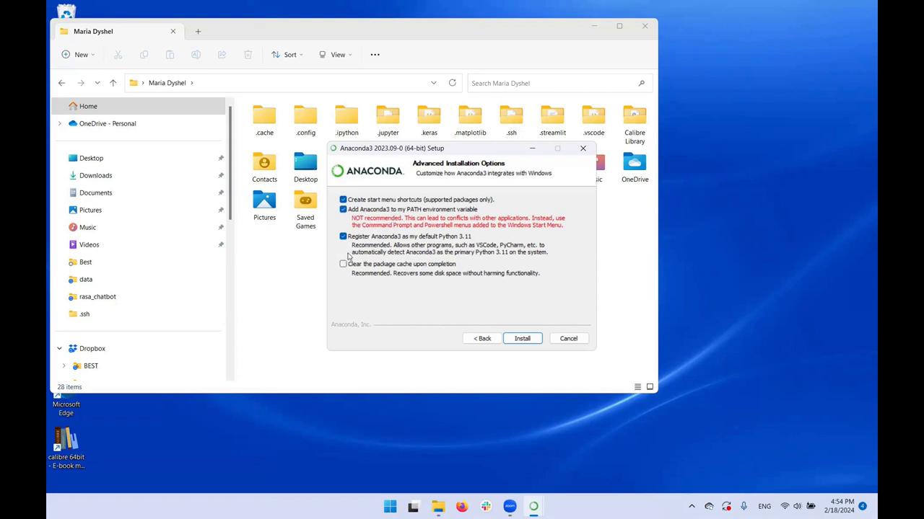
mouse_move(419, 228)
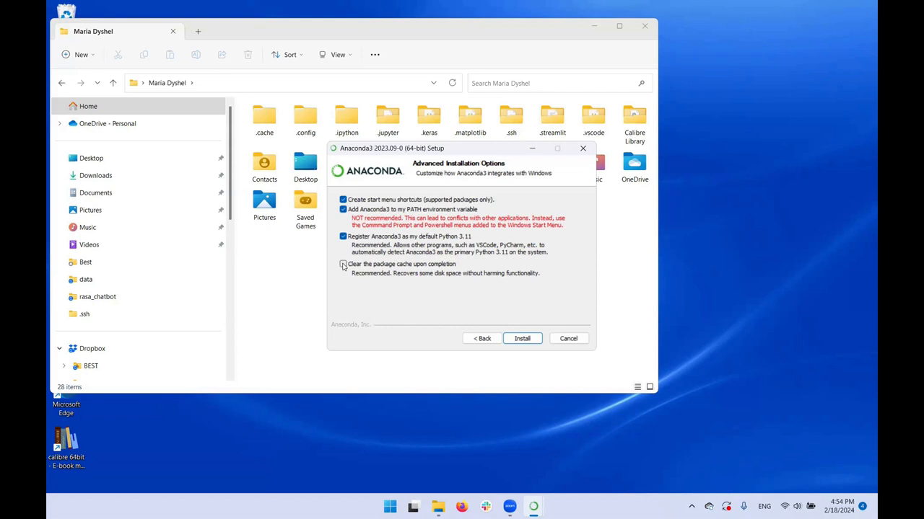
click(344, 264)
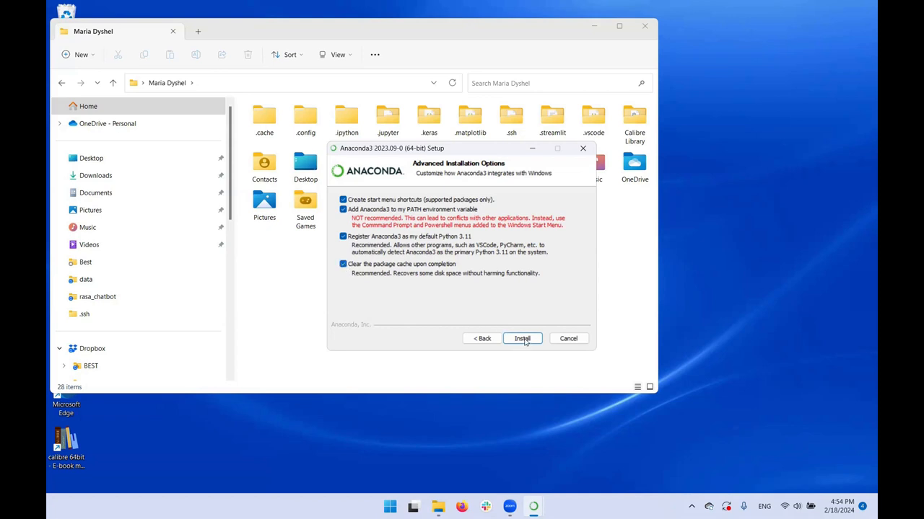
Start the Anaconda3 installation and let it run to completion
click(522, 338)
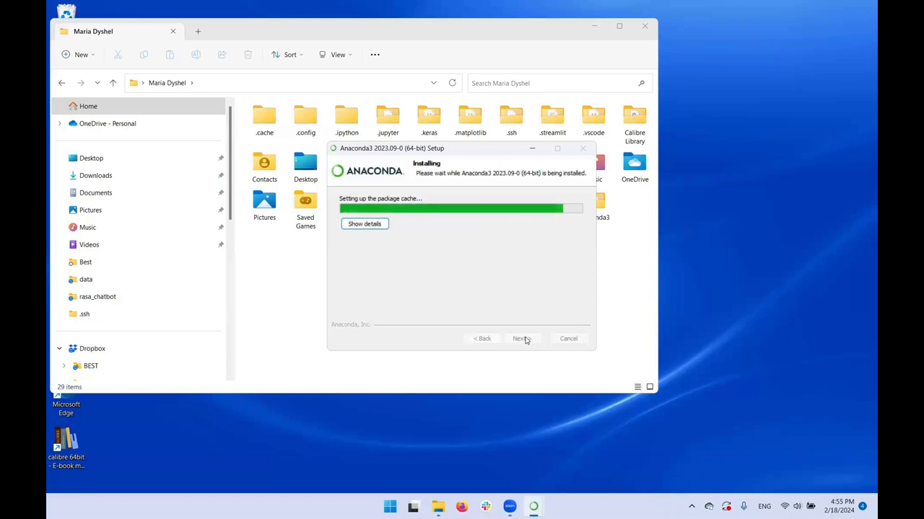
mouse_move(854, 416)
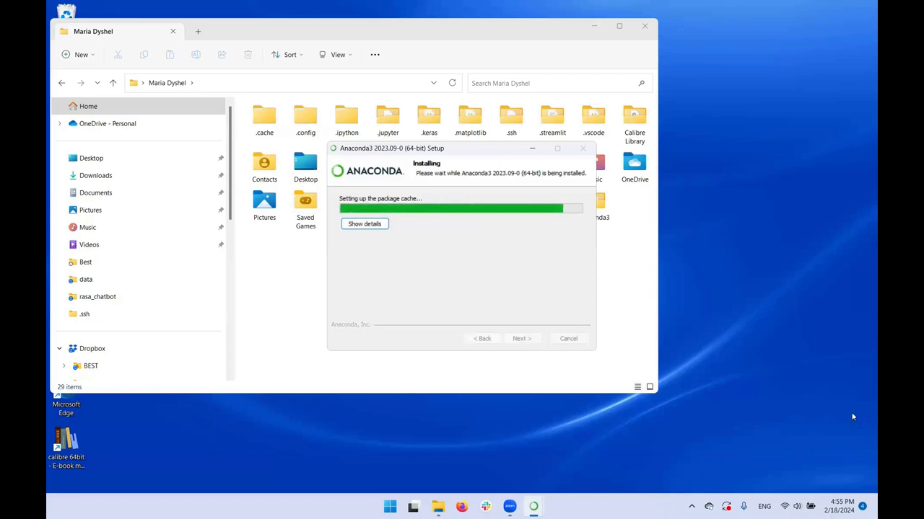
mouse_move(815, 393)
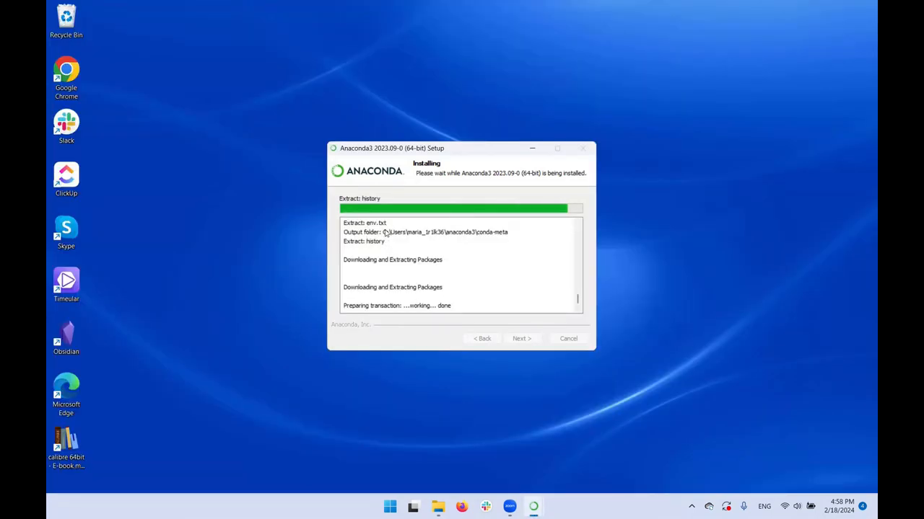
mouse_move(476, 236)
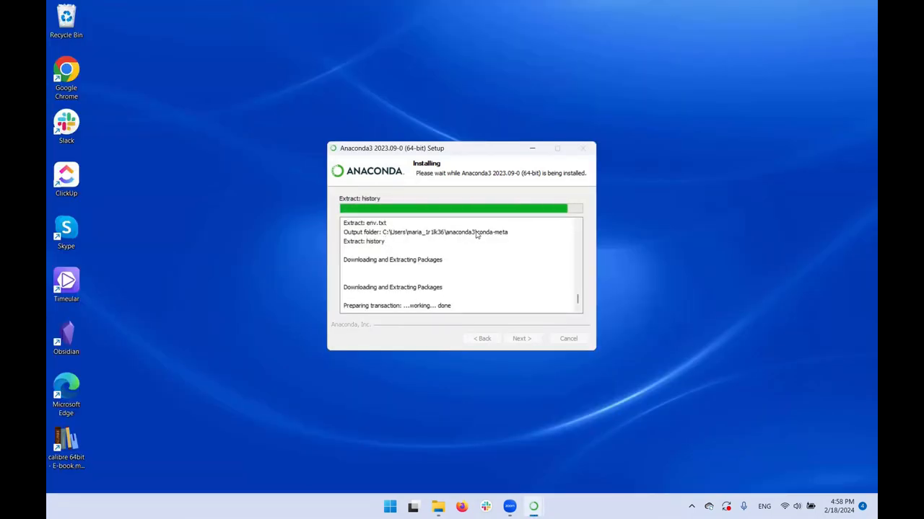
mouse_move(514, 235)
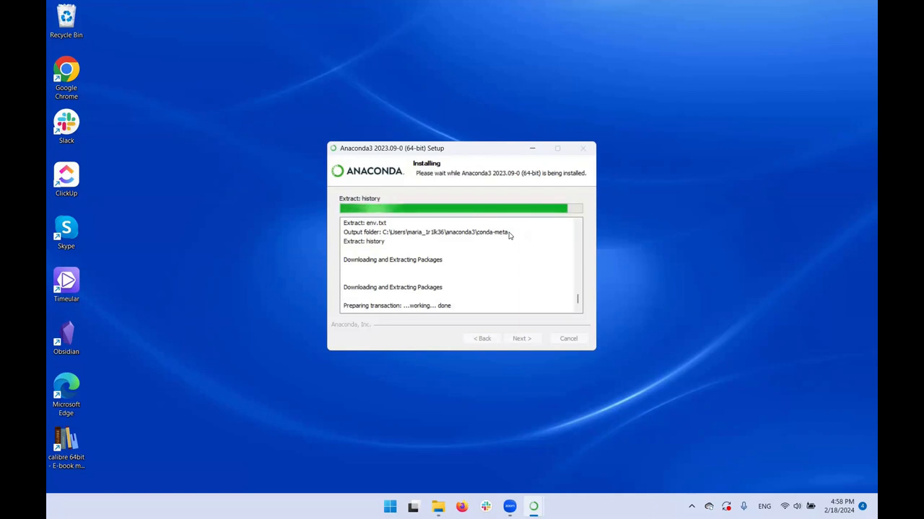
mouse_move(560, 296)
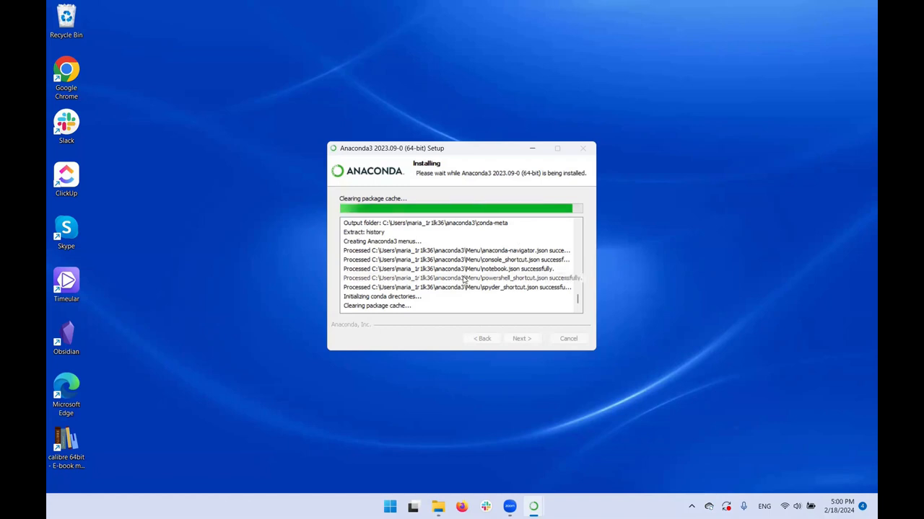
mouse_move(430, 291)
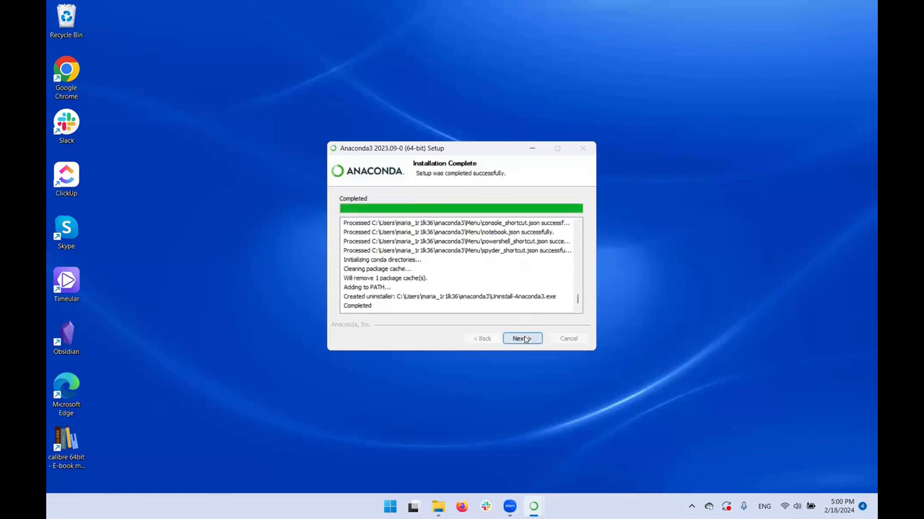
Finish setup with 'Launch Anaconda Navigator' and 'Getting Started' unticked, closing the installer
click(522, 338)
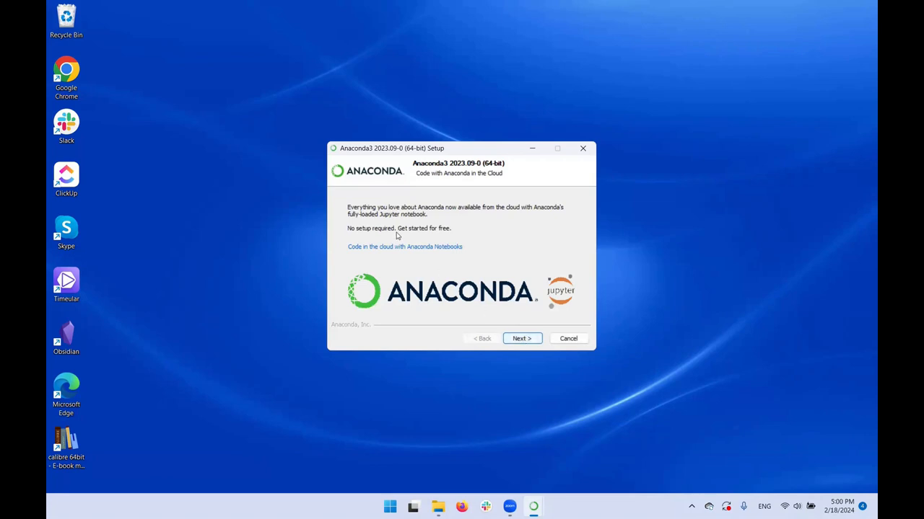
mouse_move(568, 338)
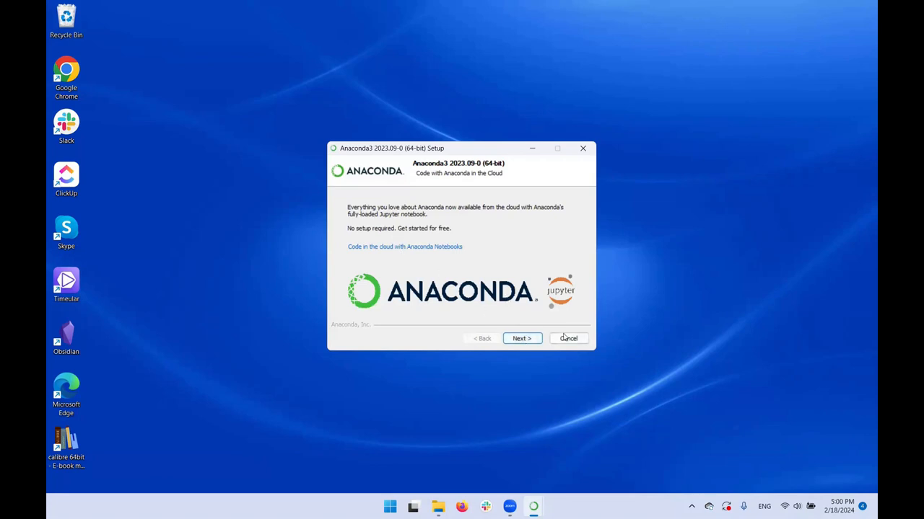
click(523, 338)
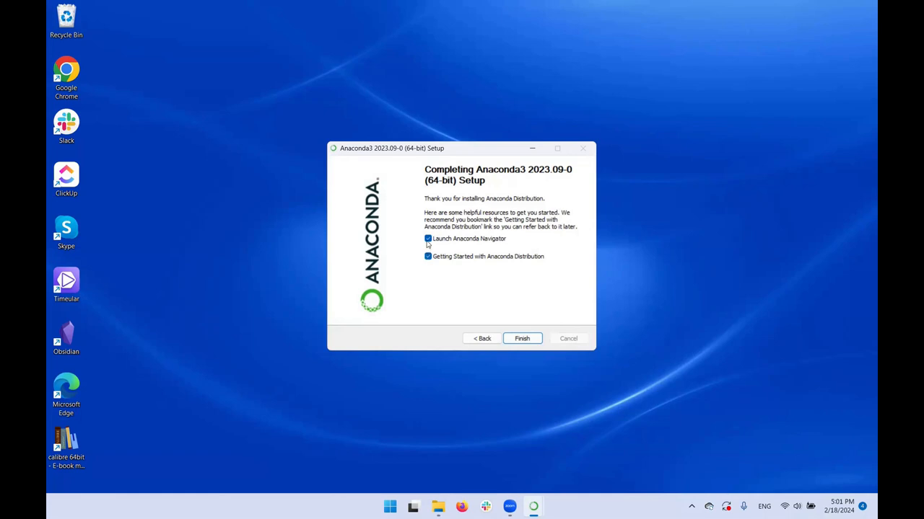
click(427, 238)
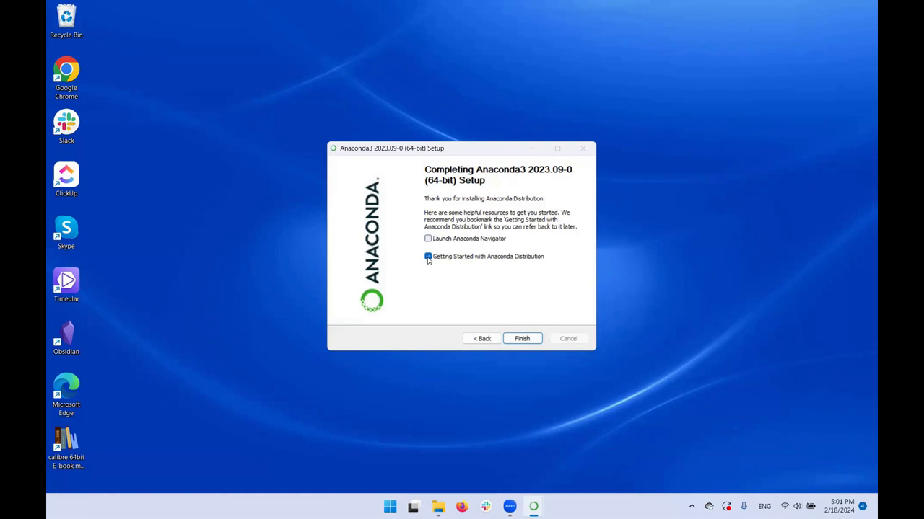
click(427, 257)
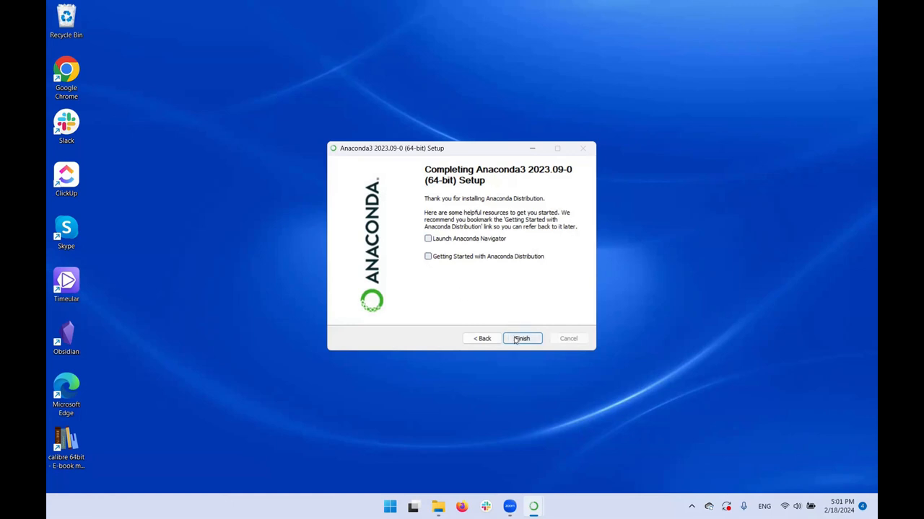
click(522, 337)
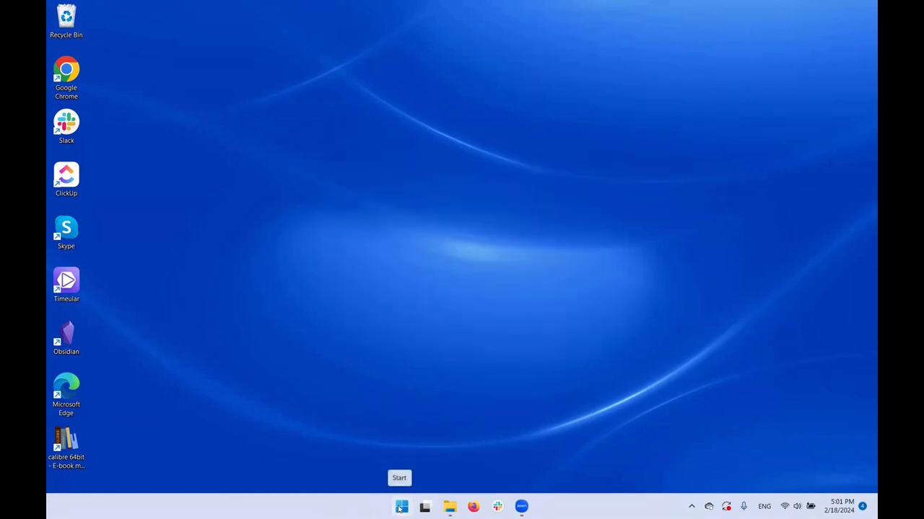
Search the Start menu for 'anaconda' to launch Anaconda Navigator
click(399, 505)
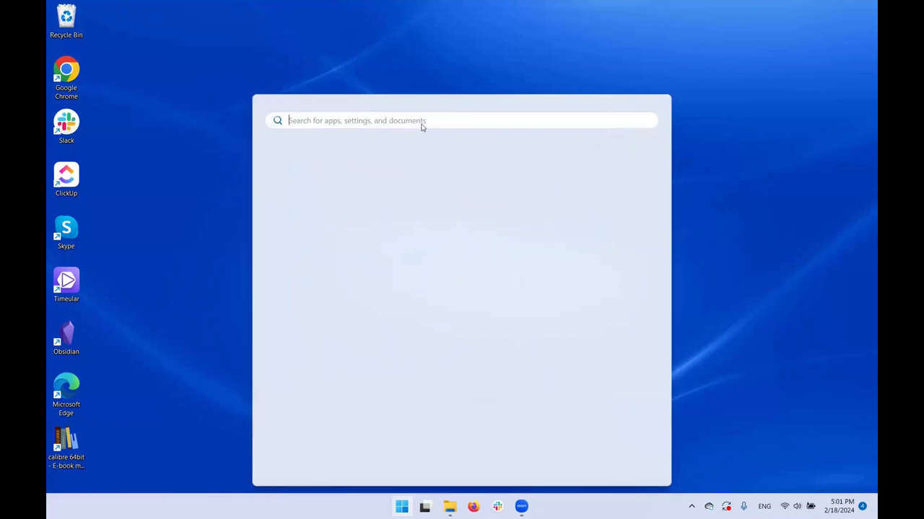
text(anaconda)
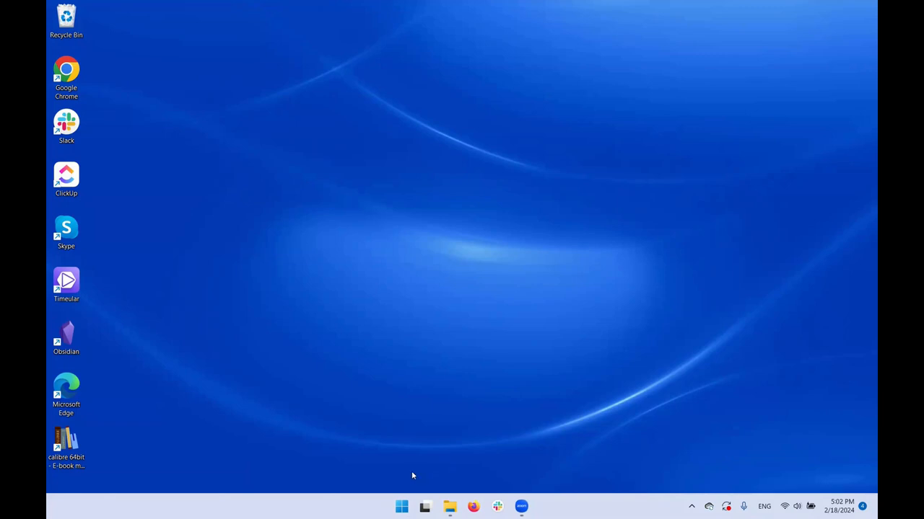
mouse_move(398, 485)
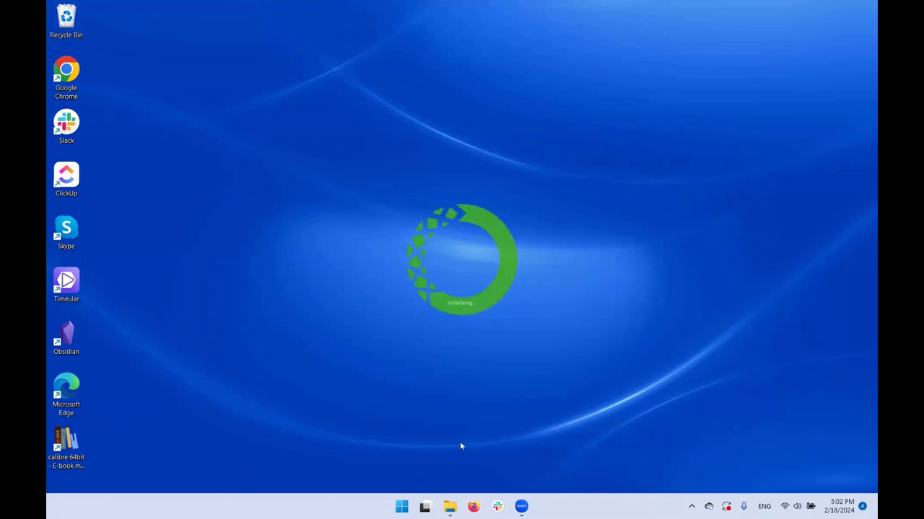
mouse_move(520, 456)
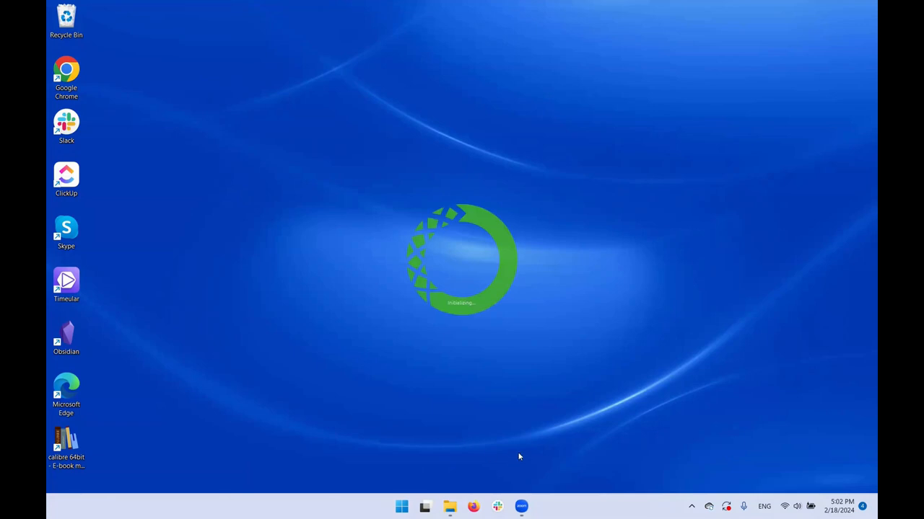
mouse_move(479, 312)
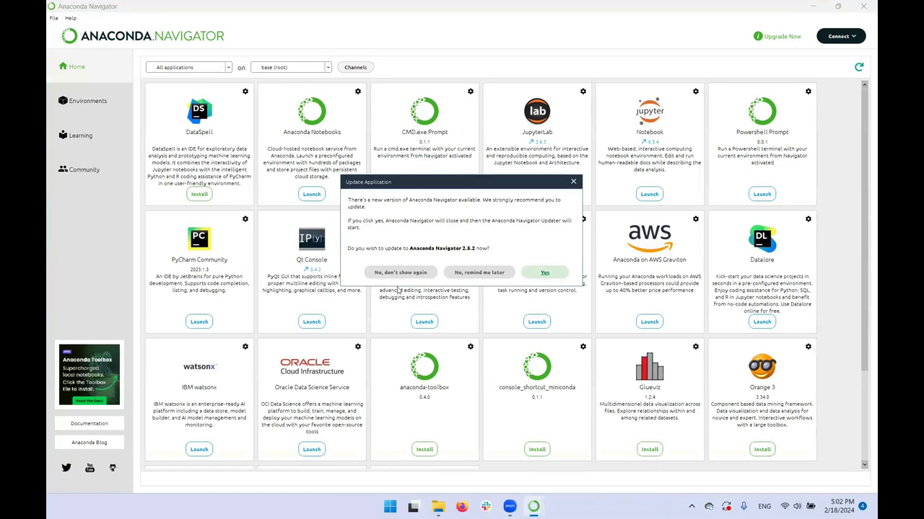
mouse_move(533, 505)
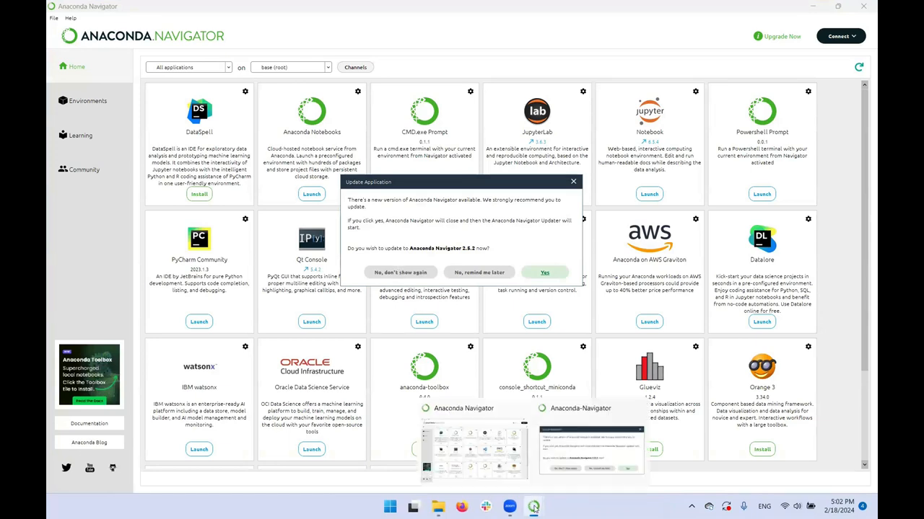
Decline the Navigator 2.6.0 update offer with 'No, remind me later'
right_click(532, 505)
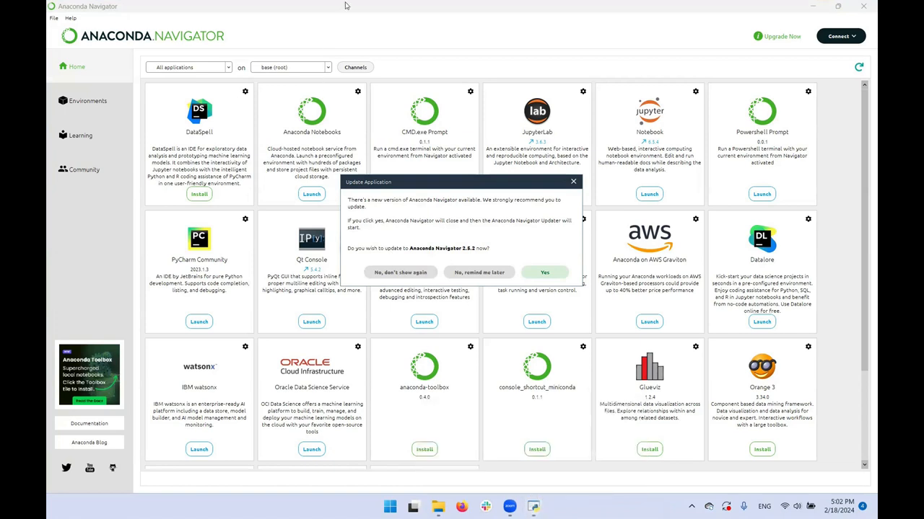
mouse_move(282, 162)
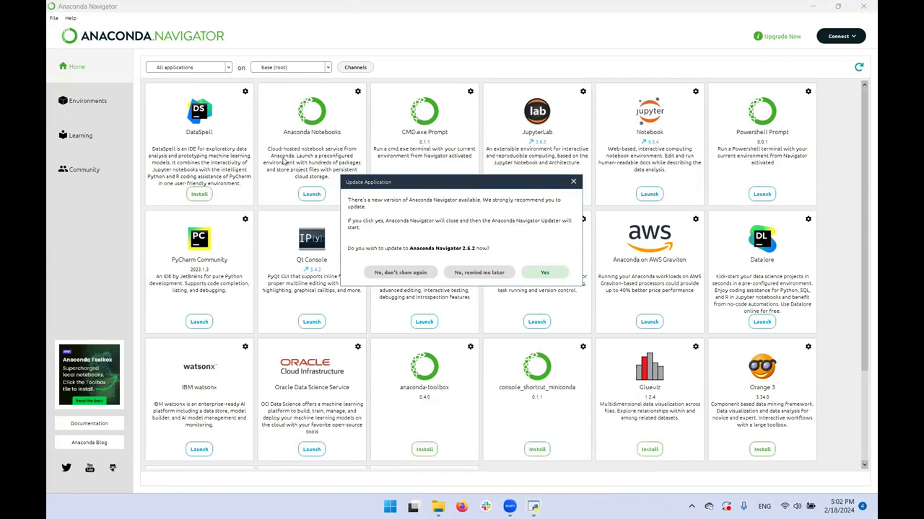
mouse_move(560, 191)
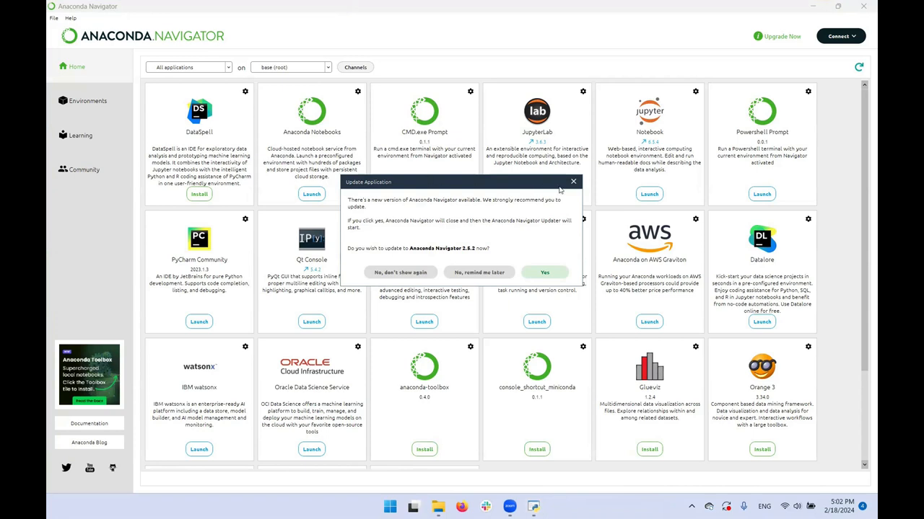
mouse_move(575, 182)
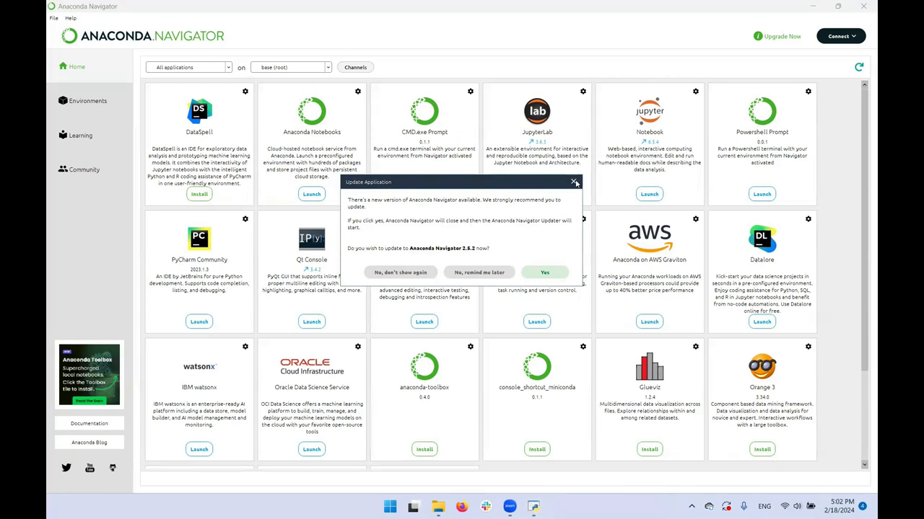
mouse_move(574, 182)
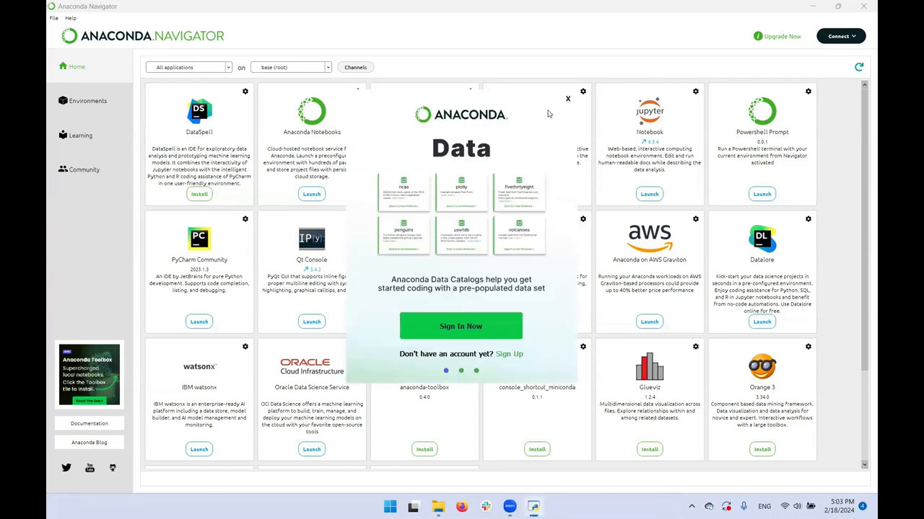
mouse_move(533, 147)
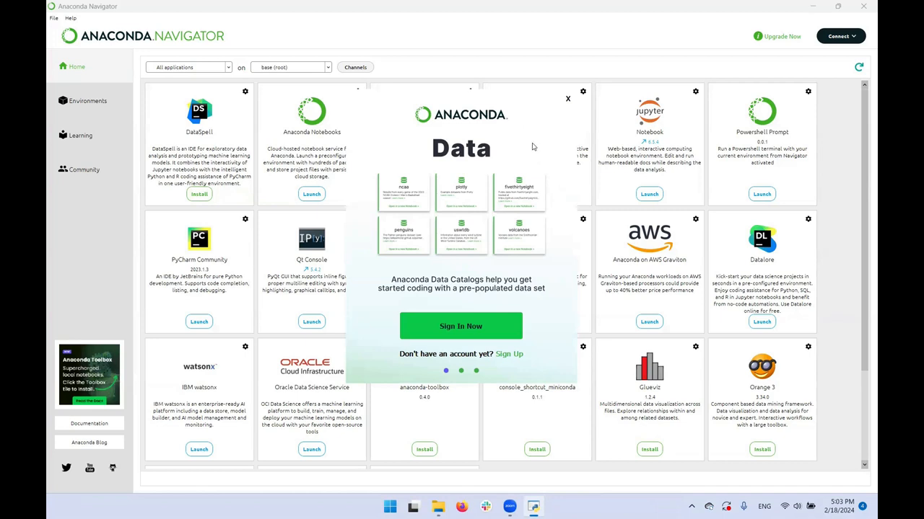
mouse_move(569, 98)
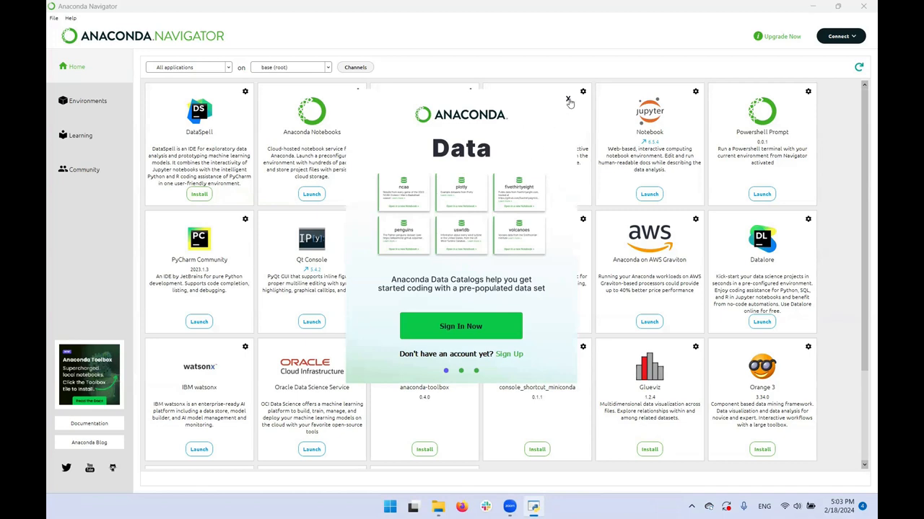
Dismiss the Anaconda Data promotion popup to clear the applications home page
click(566, 95)
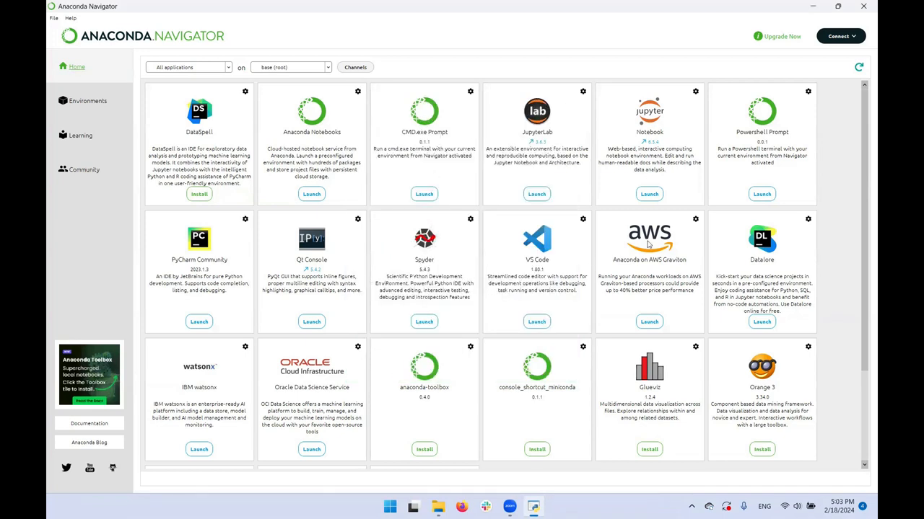
mouse_move(251, 259)
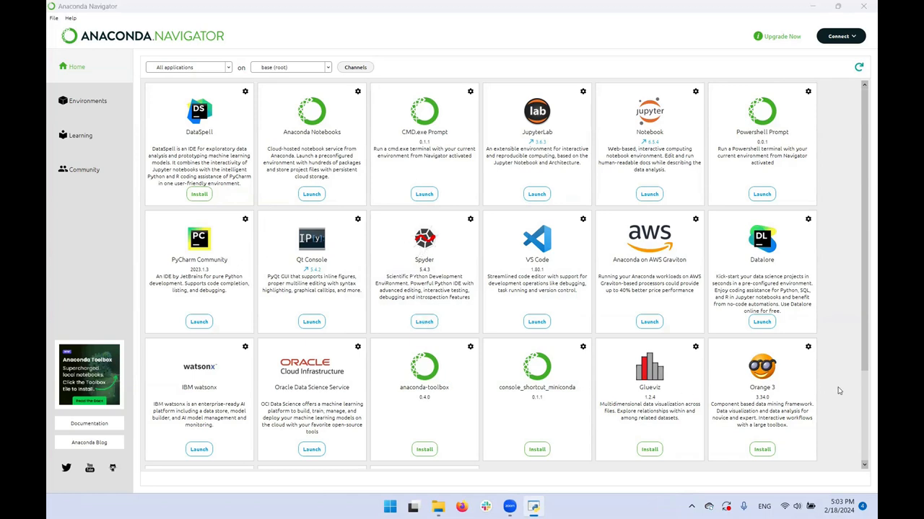
mouse_move(583, 300)
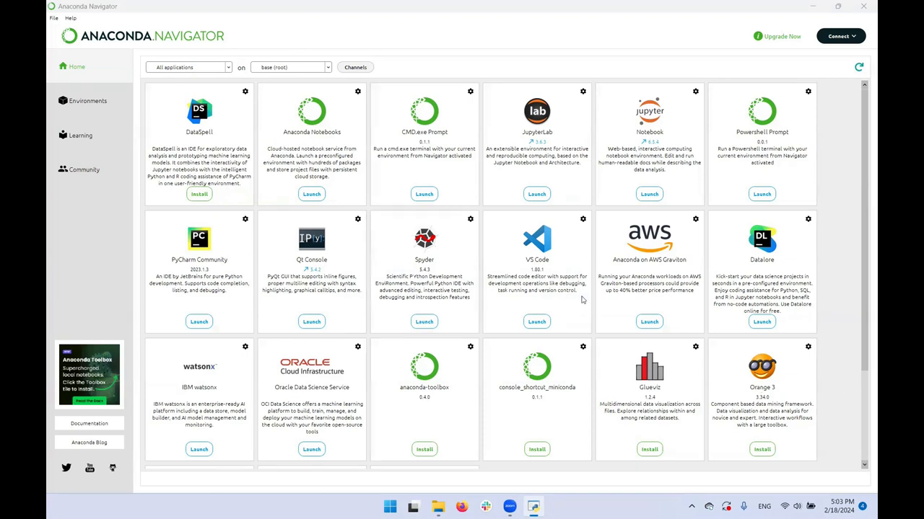
mouse_move(299, 245)
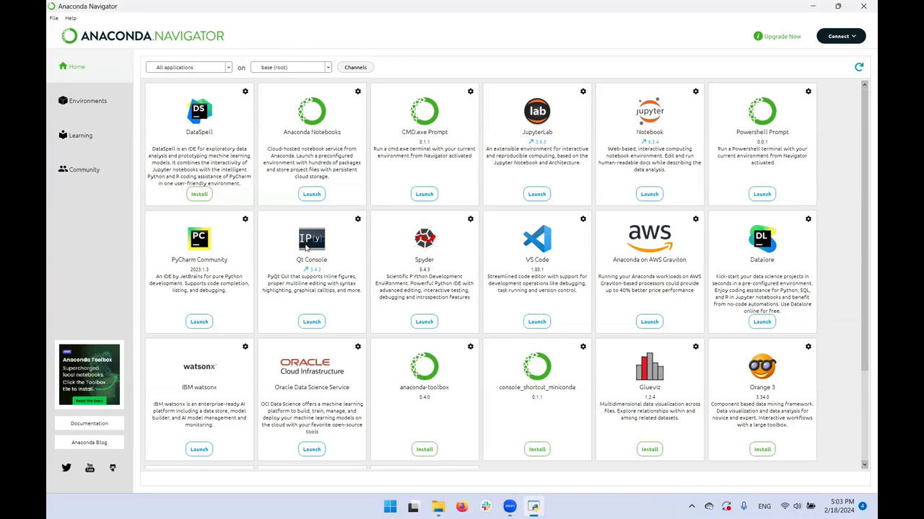
mouse_move(398, 245)
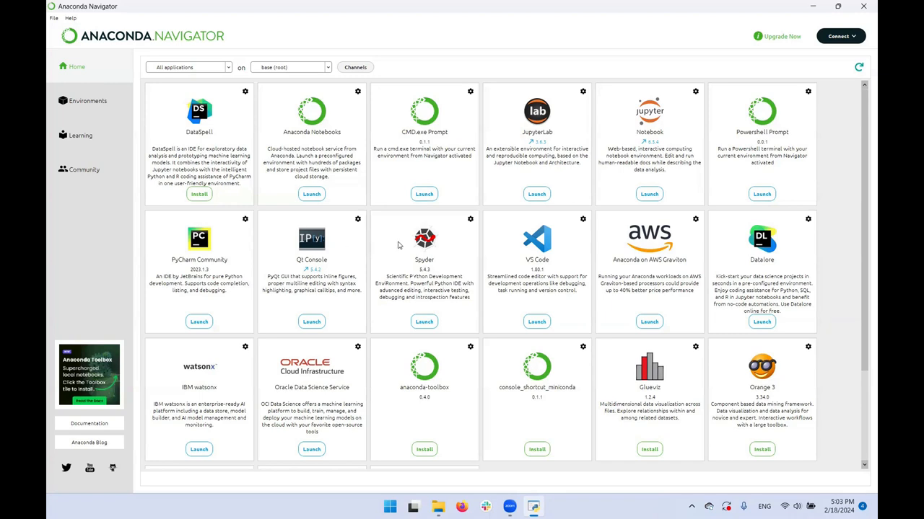
mouse_move(423, 238)
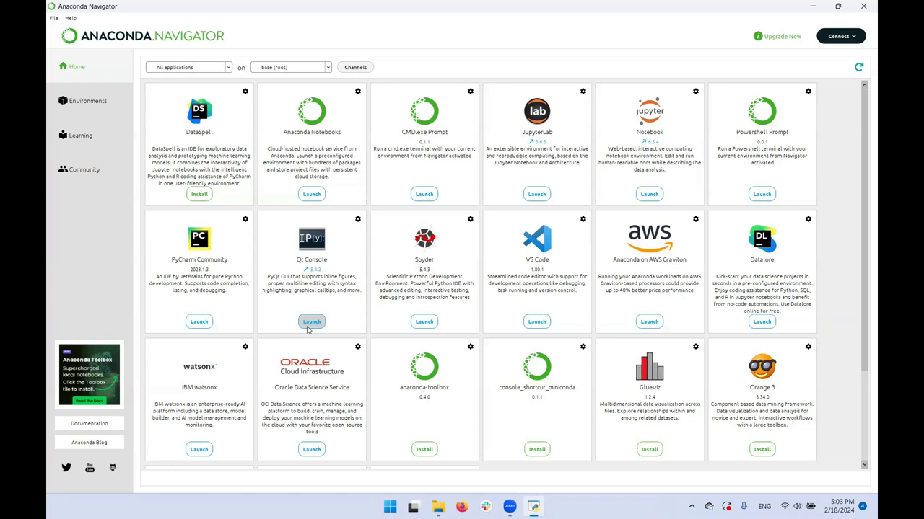
mouse_move(309, 326)
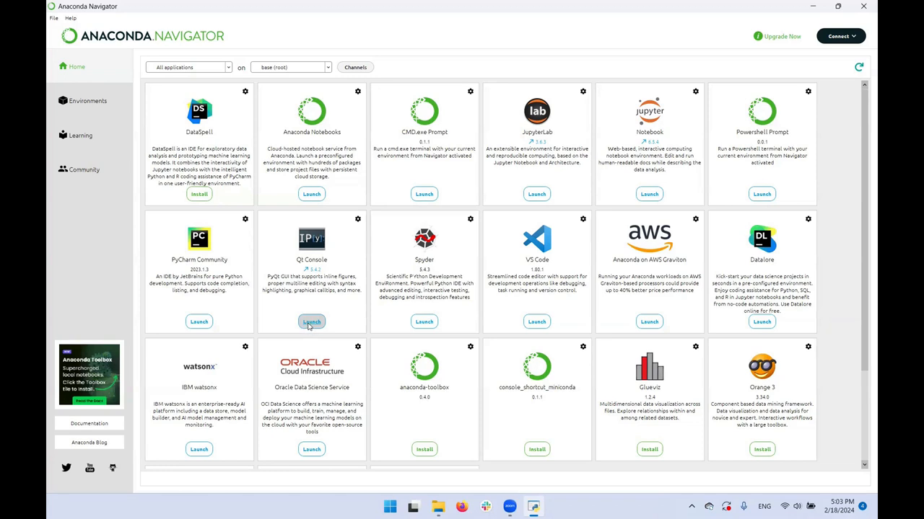
Launch Qt Console from the Navigator home page into a new console session
click(311, 321)
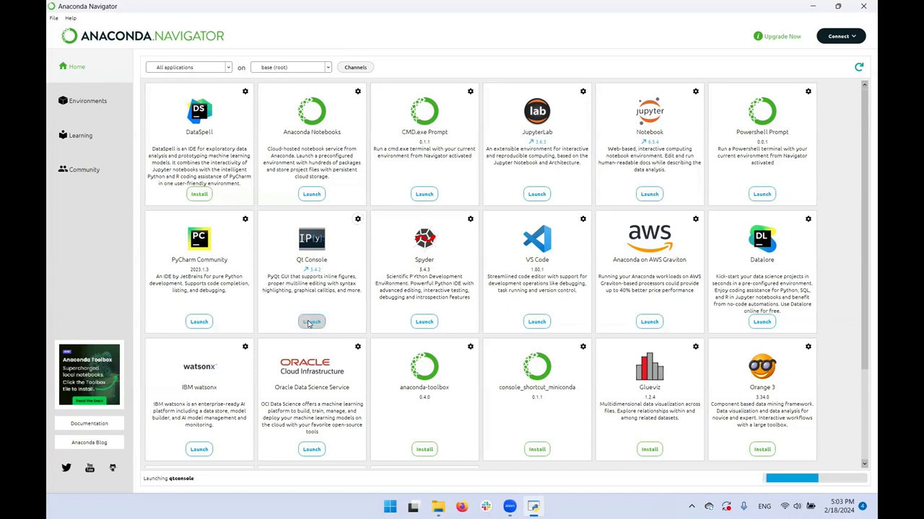
click(312, 320)
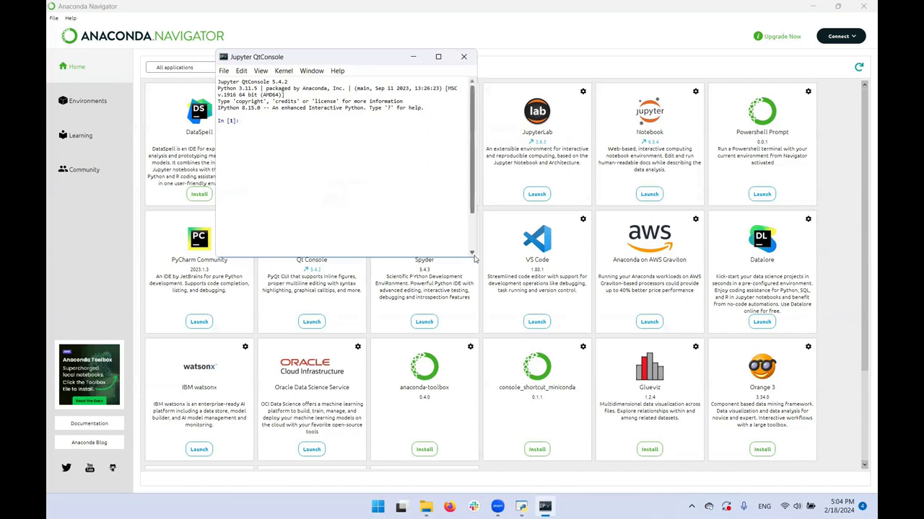
mouse_move(473, 256)
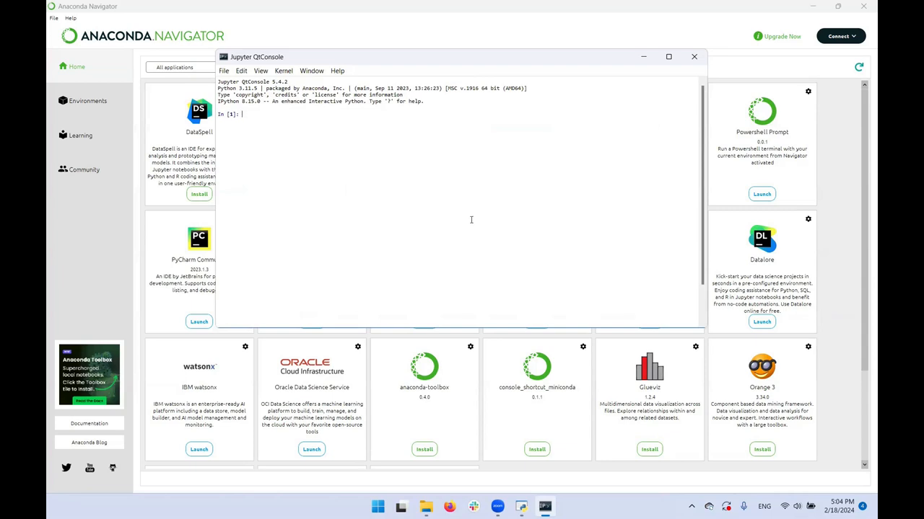
Enter a print('Hello world') statement as the console's first command
text(p)
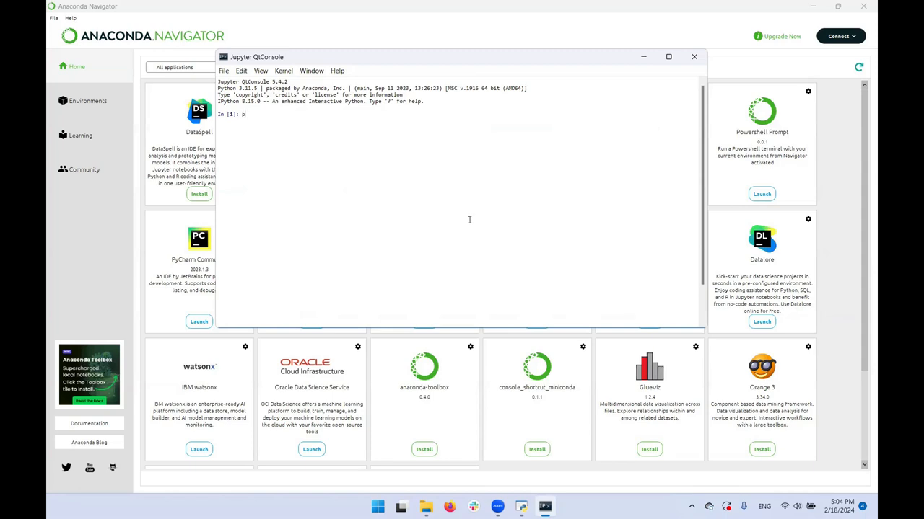
text(y)
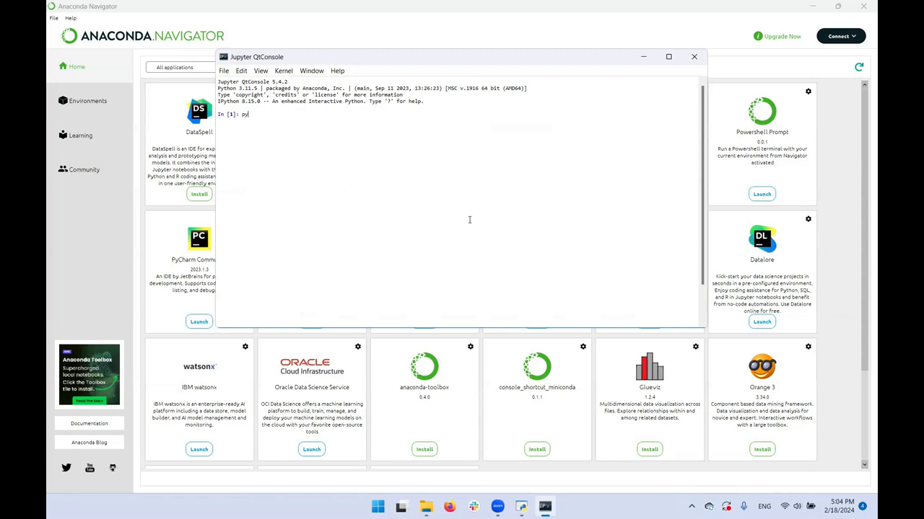
text(thon)
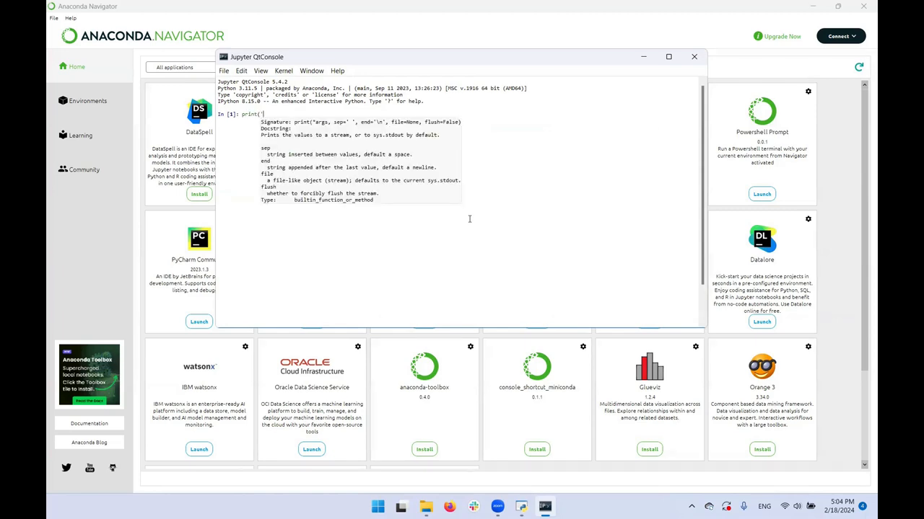
text('Hello world'))
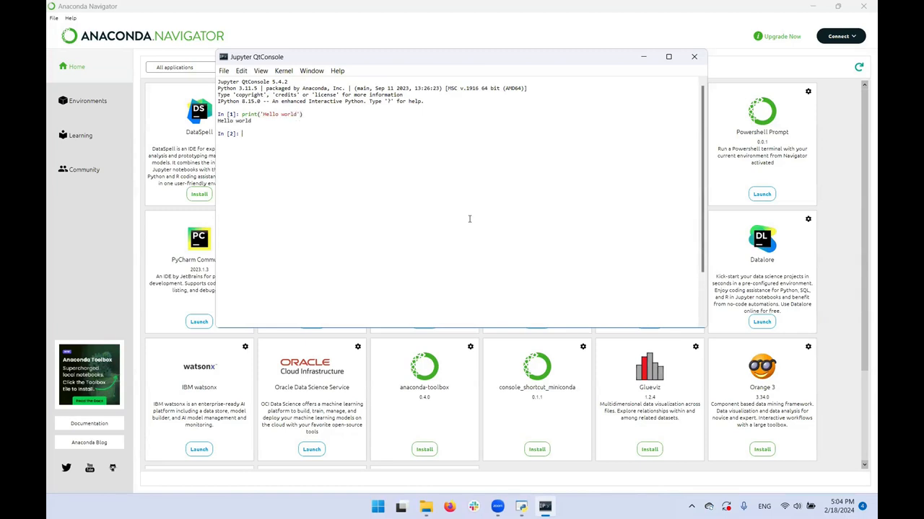
Import the random module and call random.rand(), which raises an AttributeError
text(im)
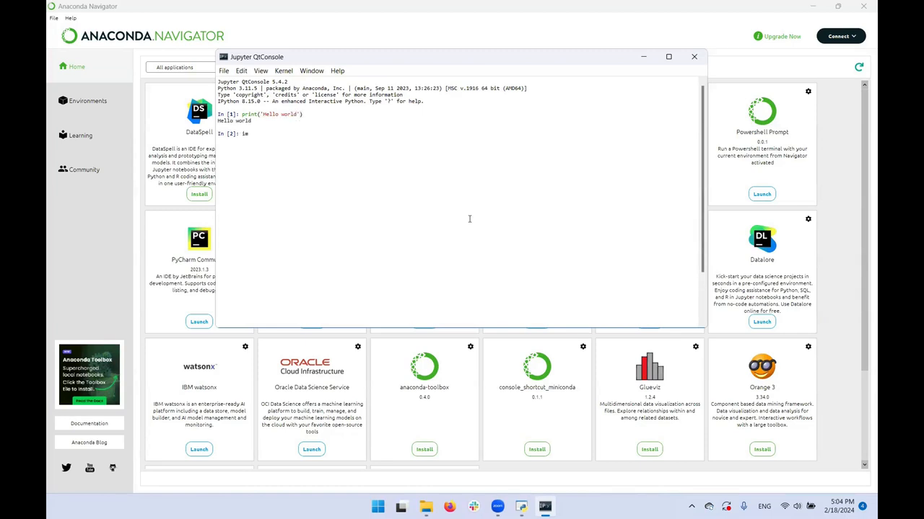
text(port)
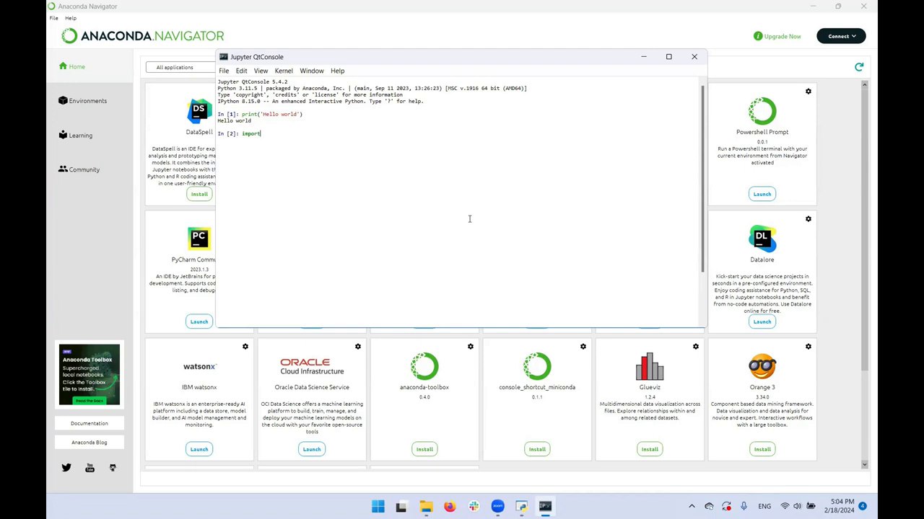
text(random)
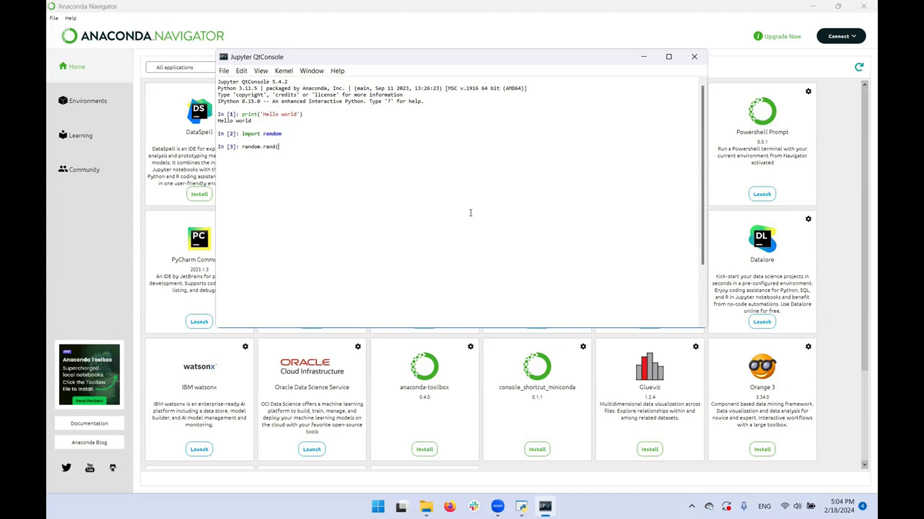
key(Enter)
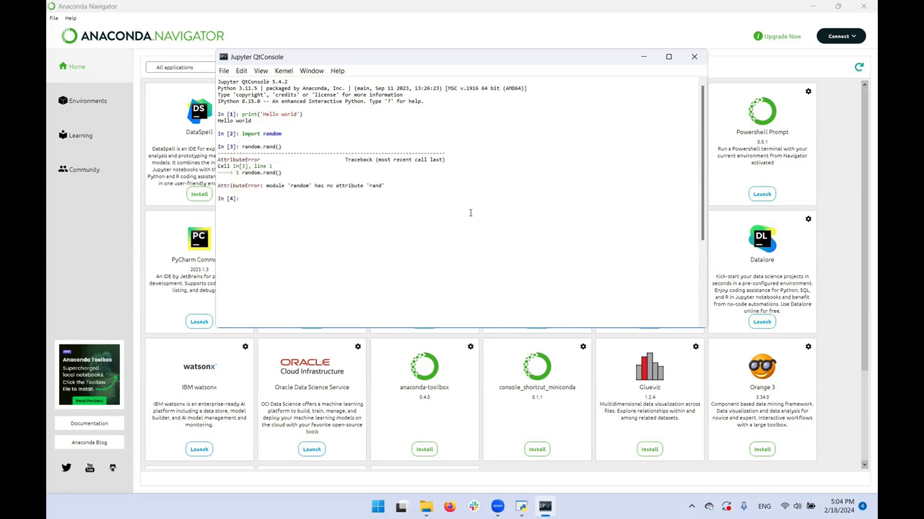
text(random.rand())
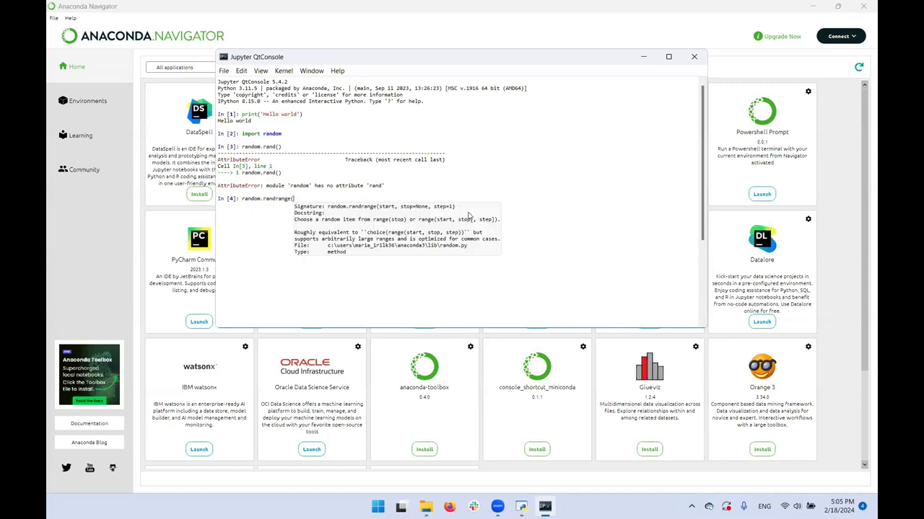
Run random.randrange(10) repeatedly, getting different random integers below 10
text(10))
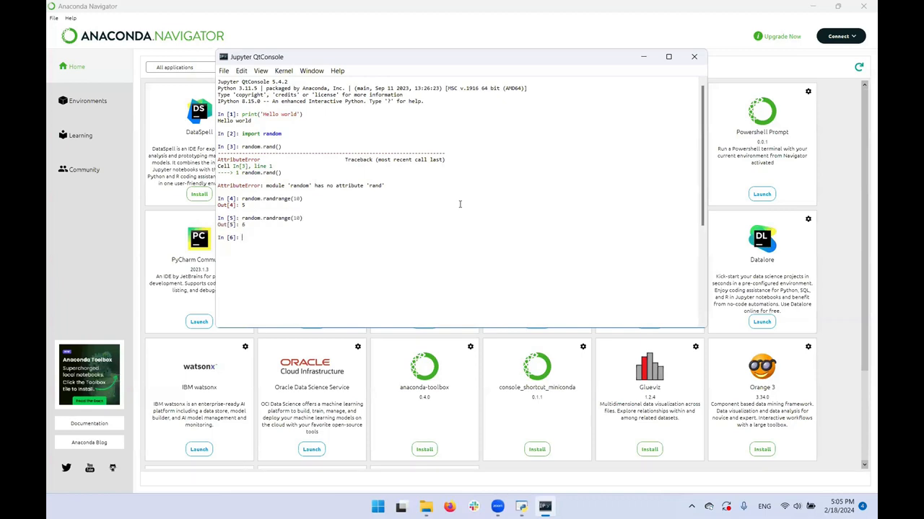
text(random.randrange(10))
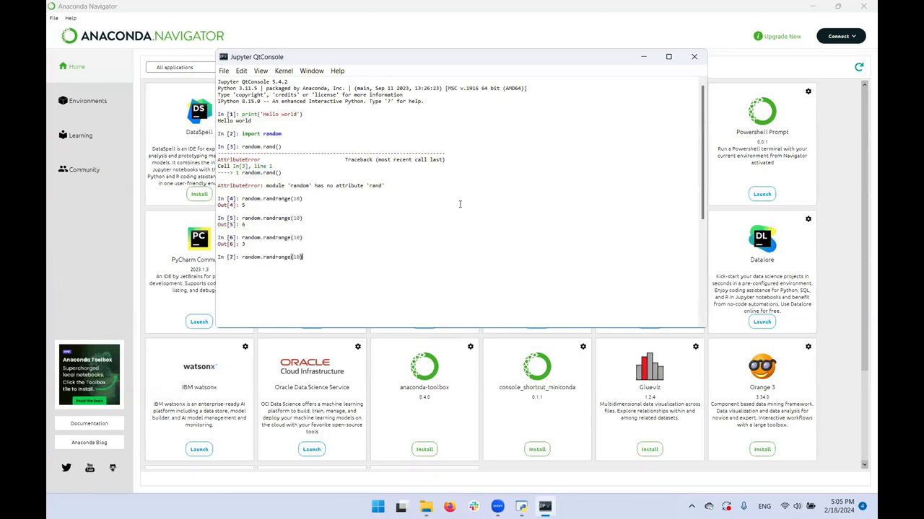
key(Enter)
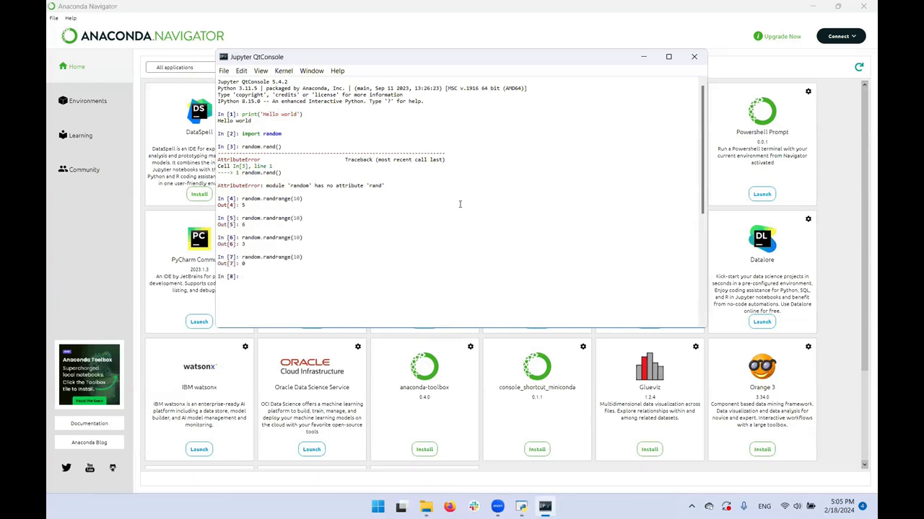
Write the loop header for i in range(1000): at the prompt
text(for)
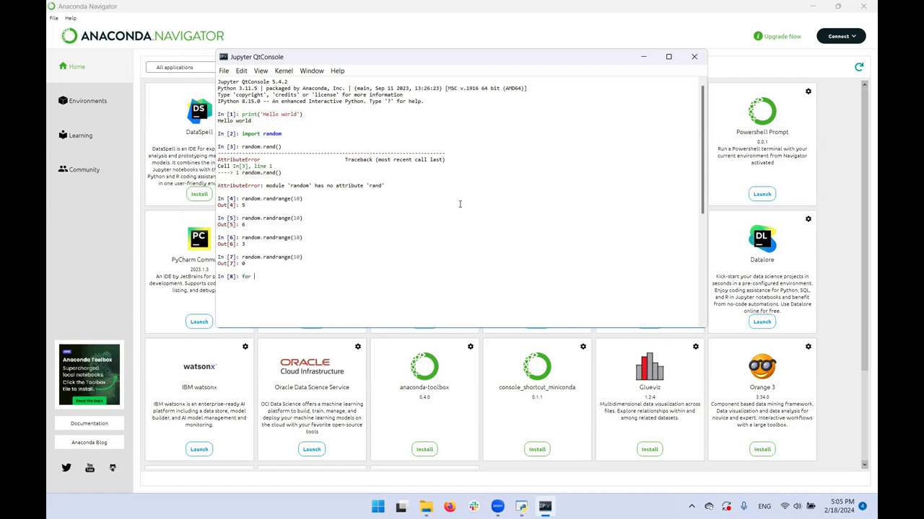
text(i)
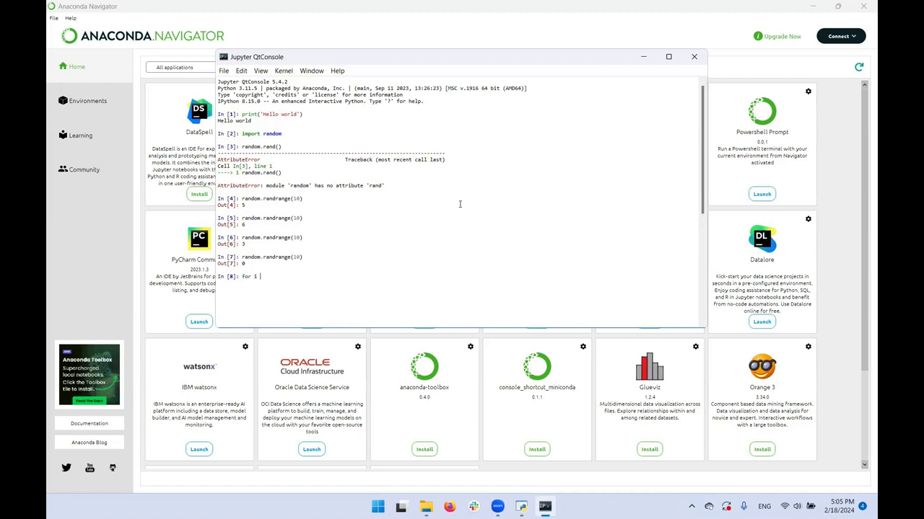
text(in rang)
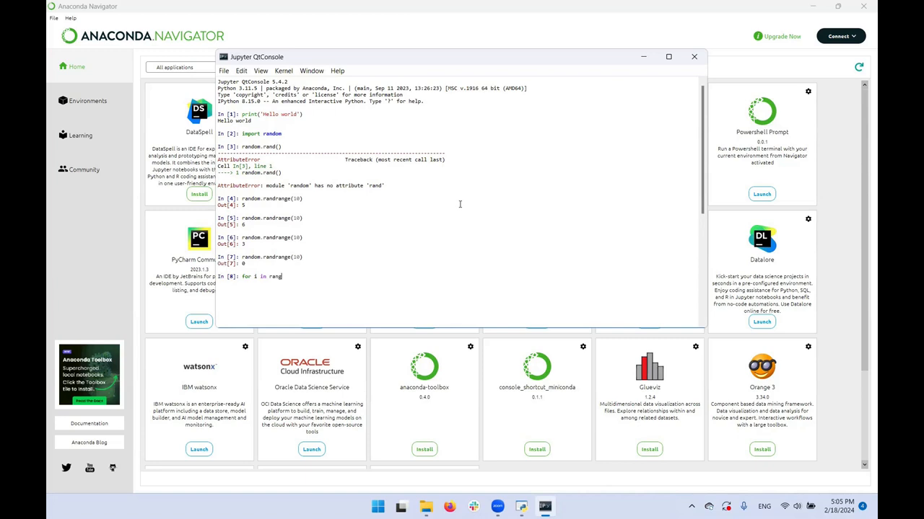
text(e()
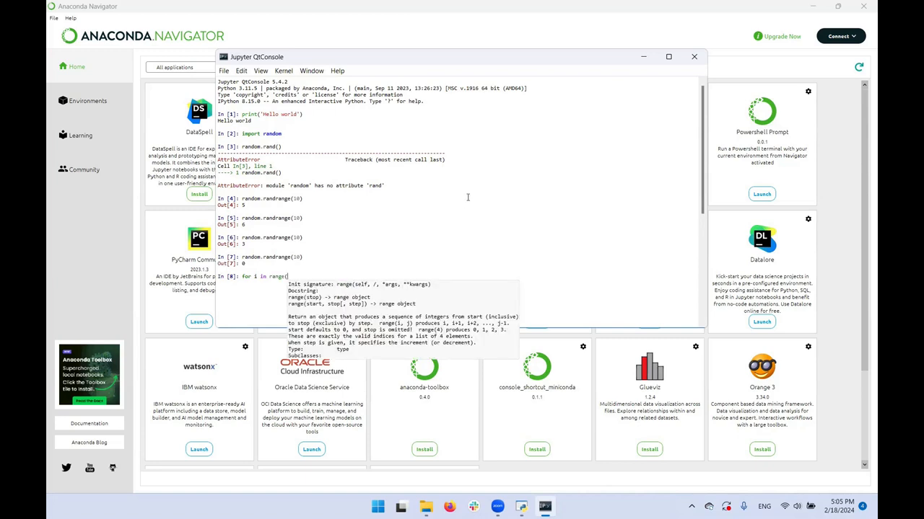
text(1000))
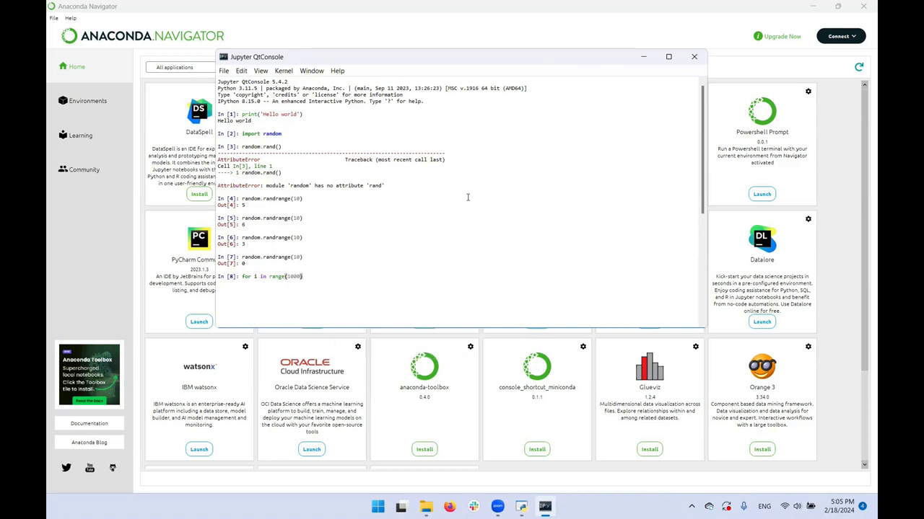
text(:)
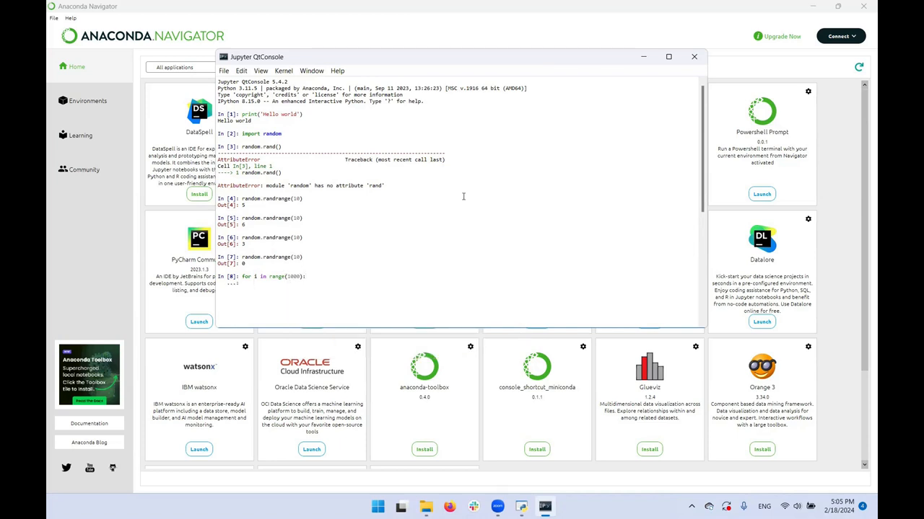
Add the indented if random.randrange(10) > 8 test with print("Wow that's big!") beneath
text(pri)
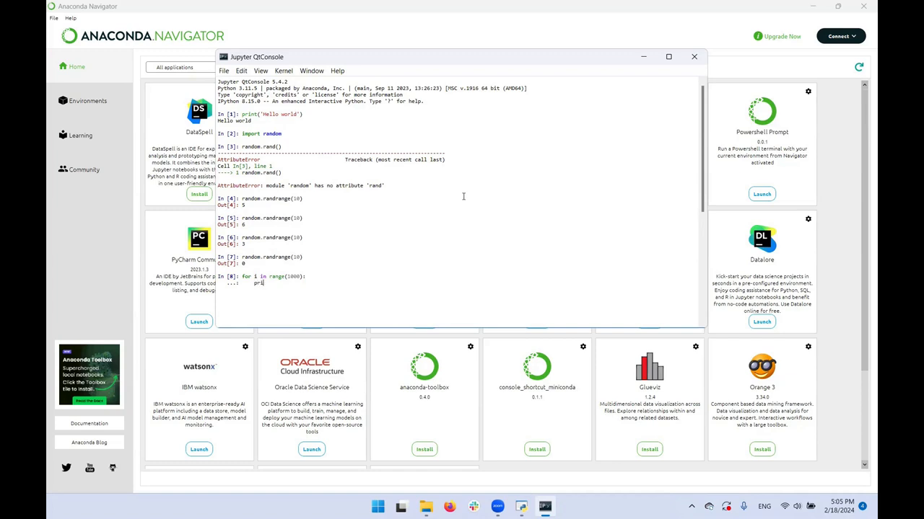
text(print()
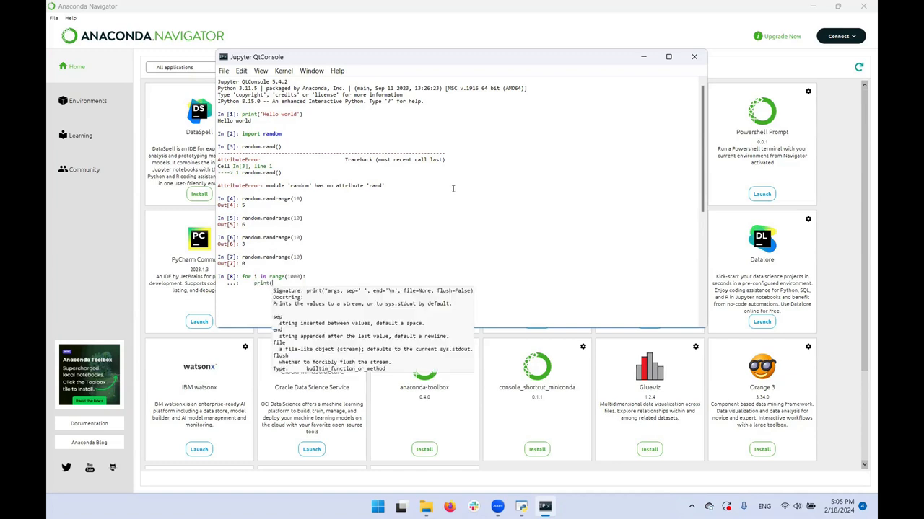
mouse_move(447, 191)
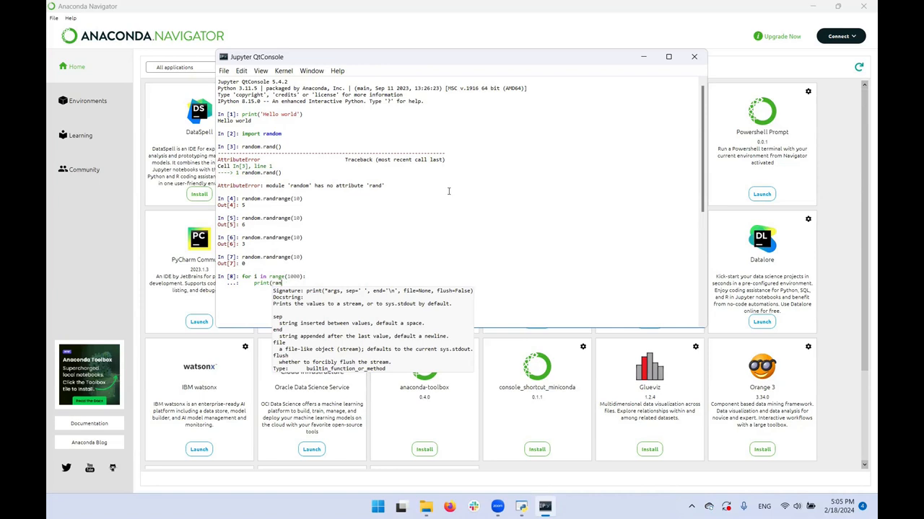
mouse_move(441, 192)
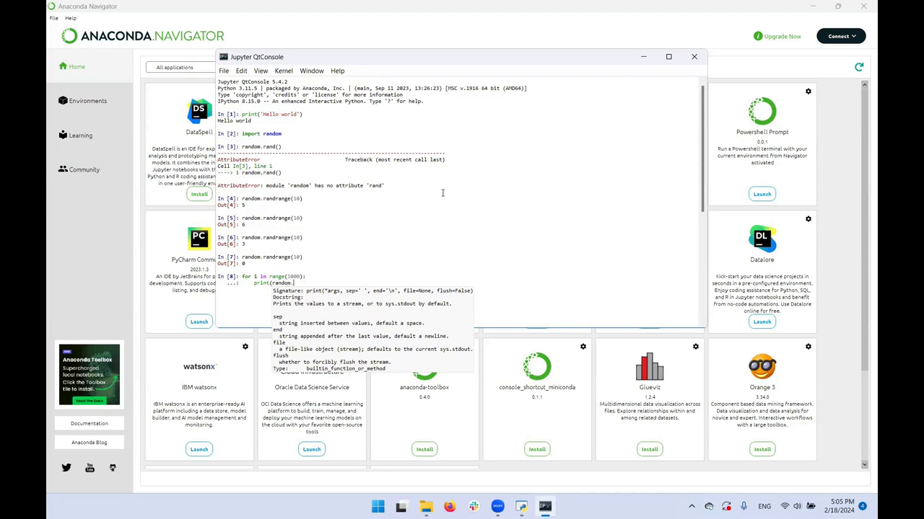
text(randrange()
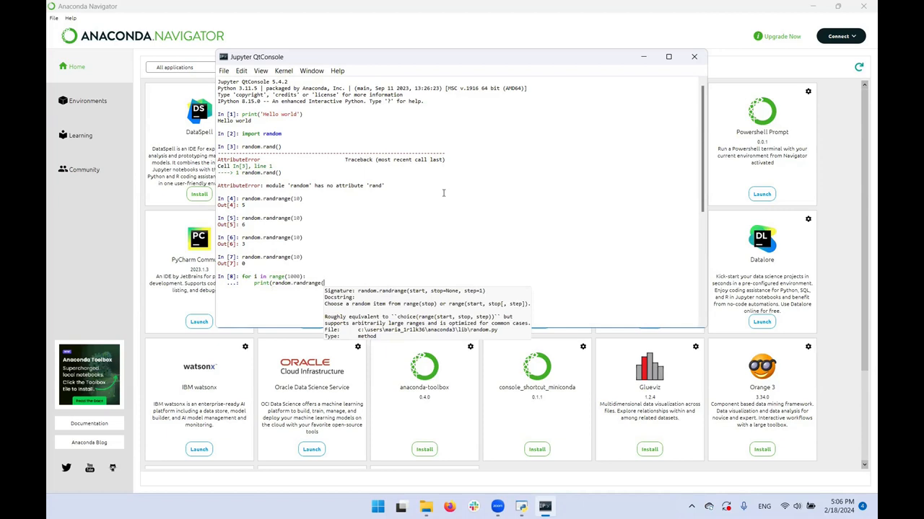
text(10)))
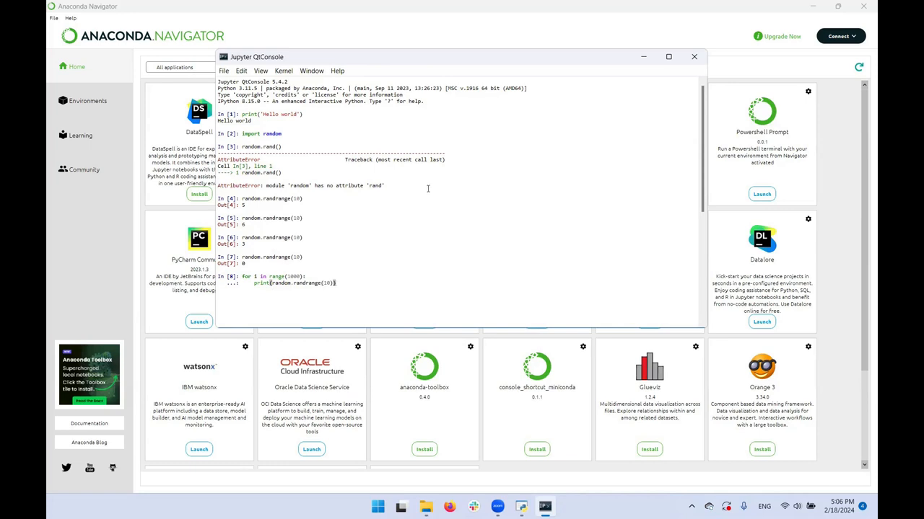
mouse_move(415, 185)
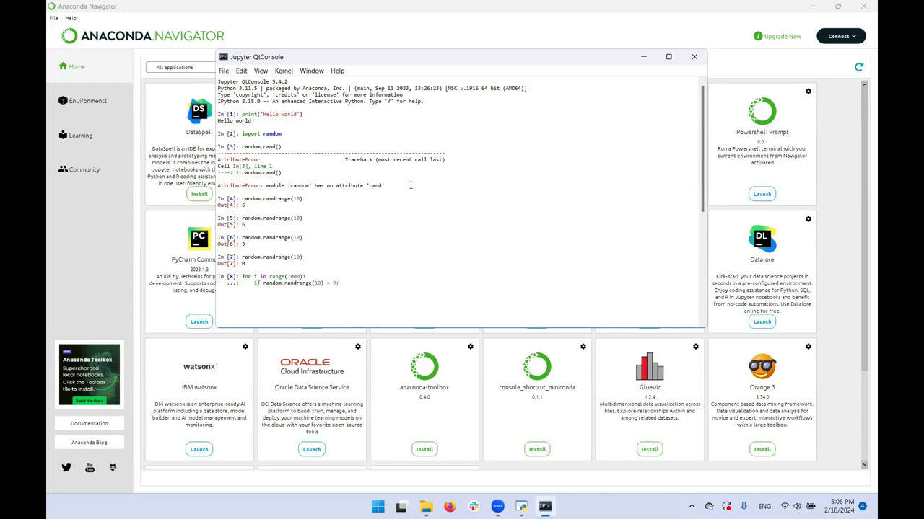
key(Enter)
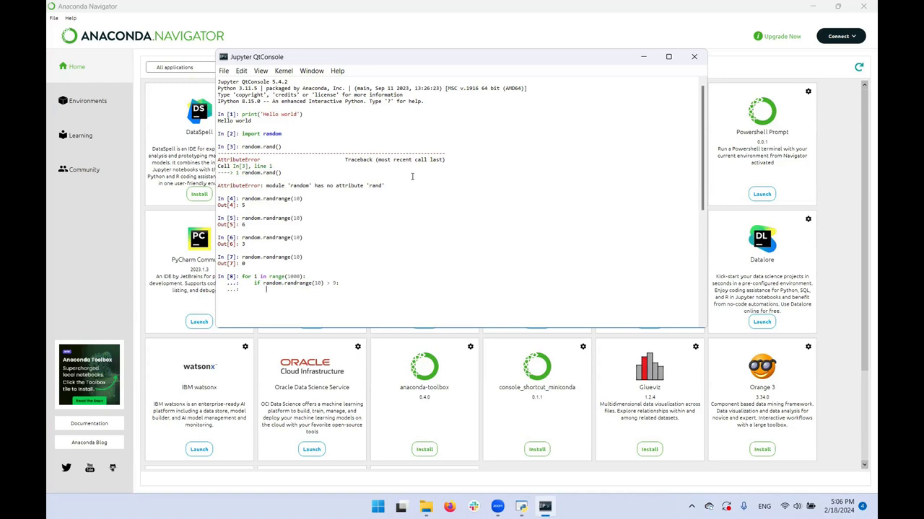
mouse_move(413, 174)
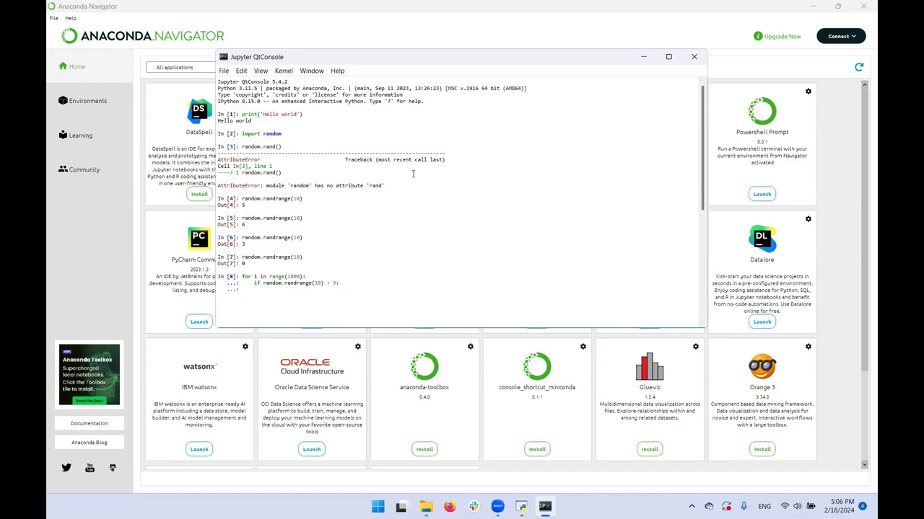
text(print("Wow that's big!)
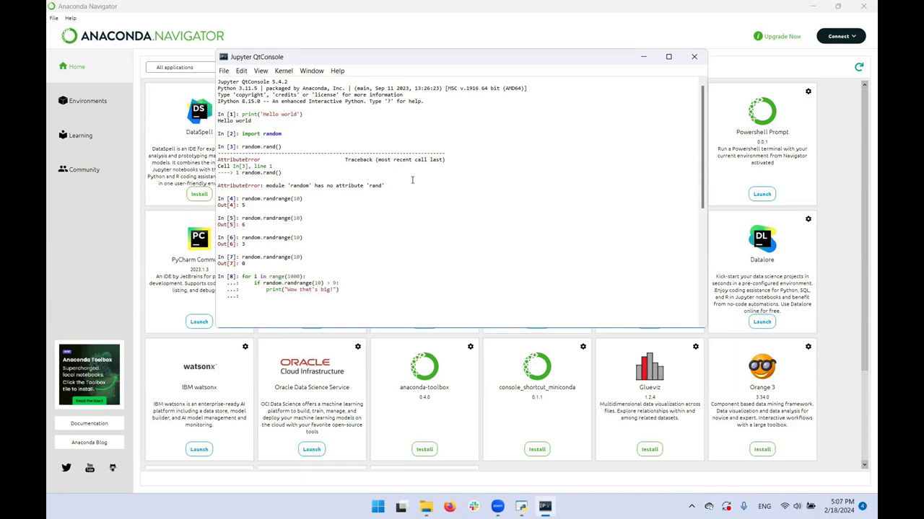
Execute the random-roll loop, printing a long column of "Wow that's big!" messages
key(Enter)
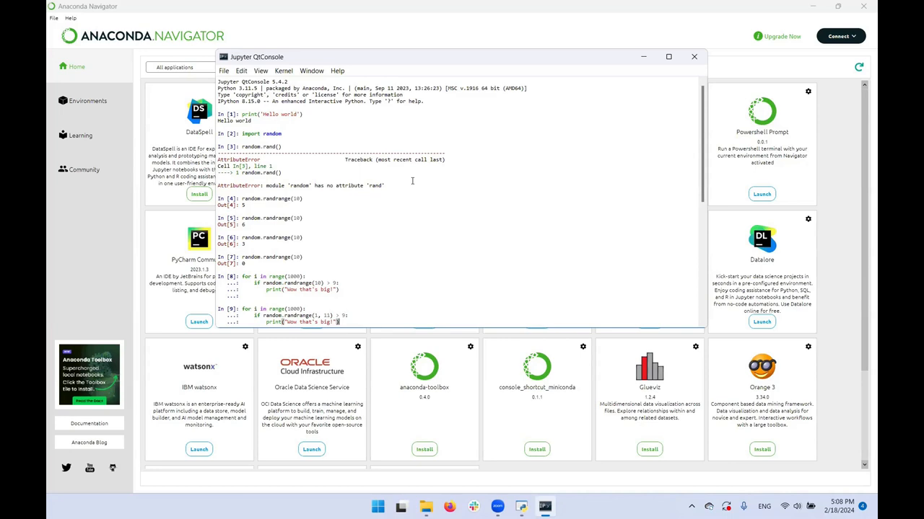
key(Return)
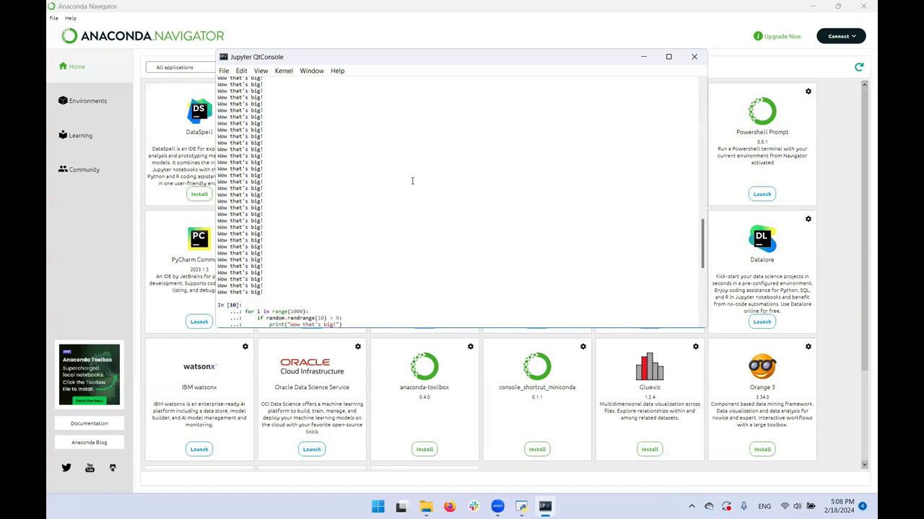
Add big_count = 0 and big_count = big_count + 1, printing str(big_count) with each message
text(x =)
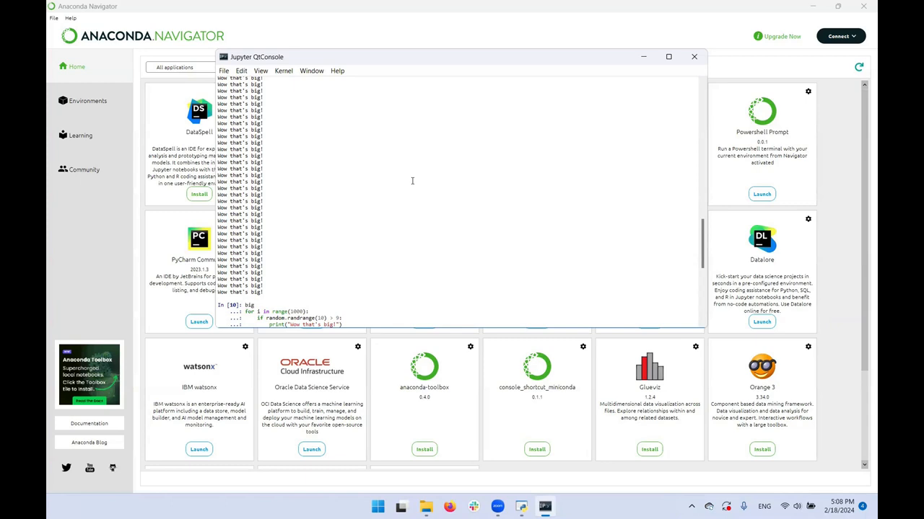
text(_count = 0)
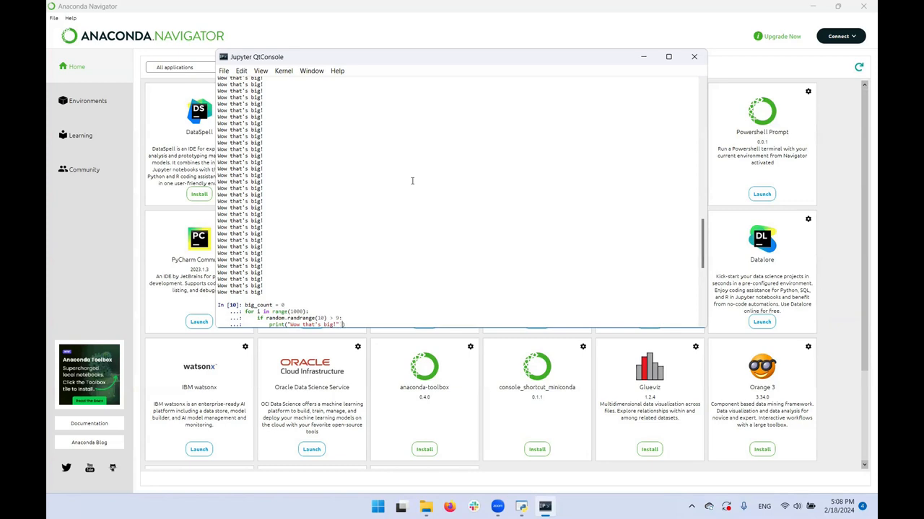
text(+)
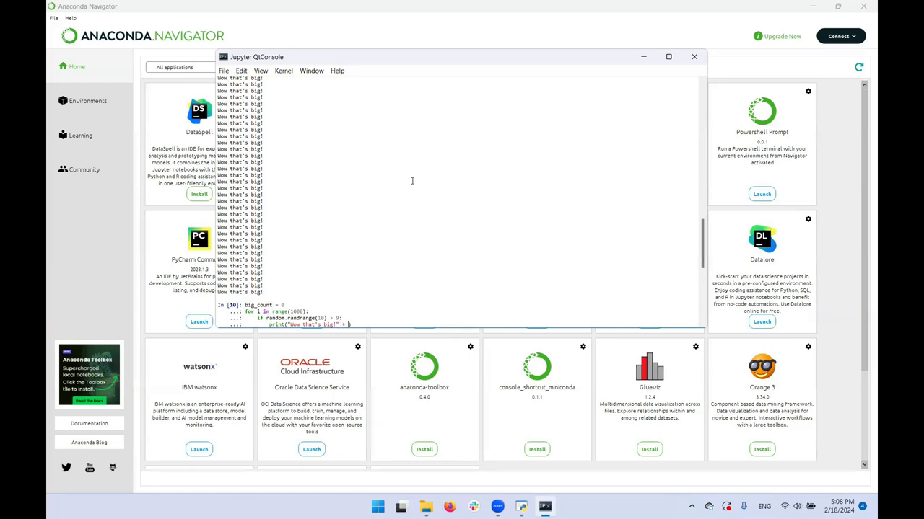
text(big_count)
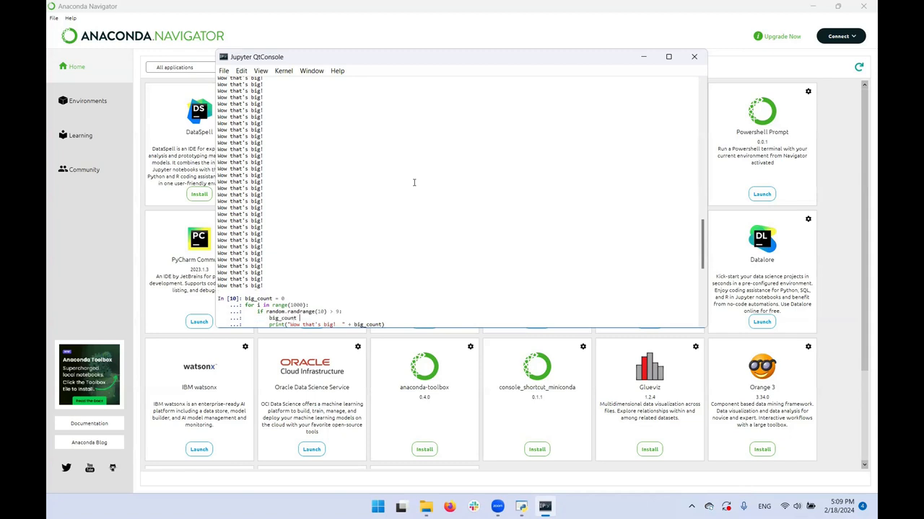
text(big)
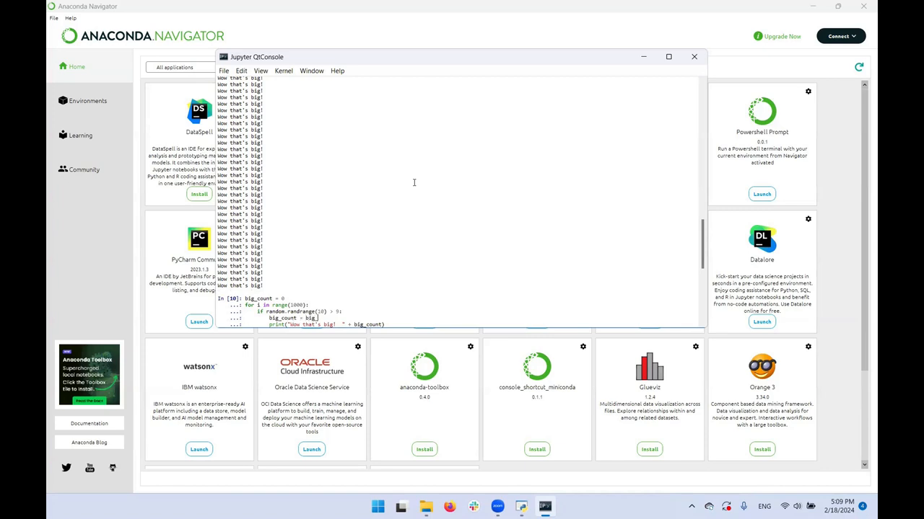
text(big_count + 1)
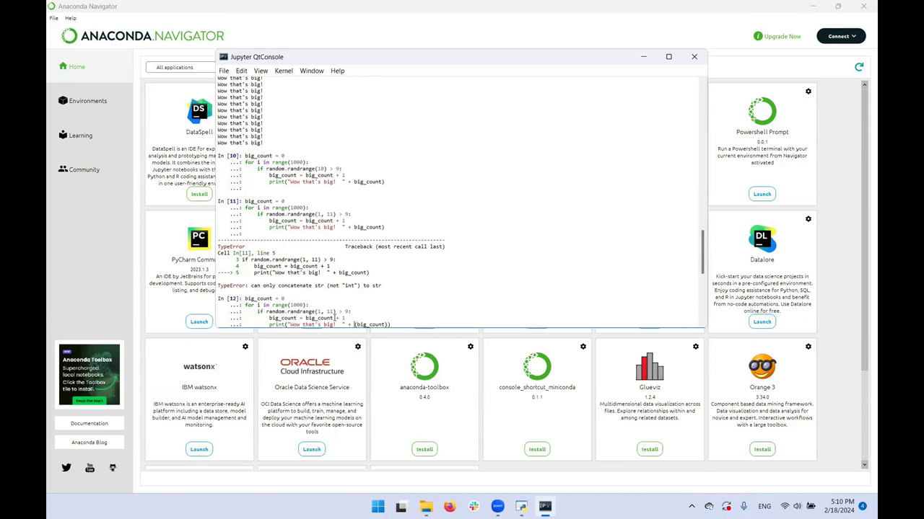
text(str)
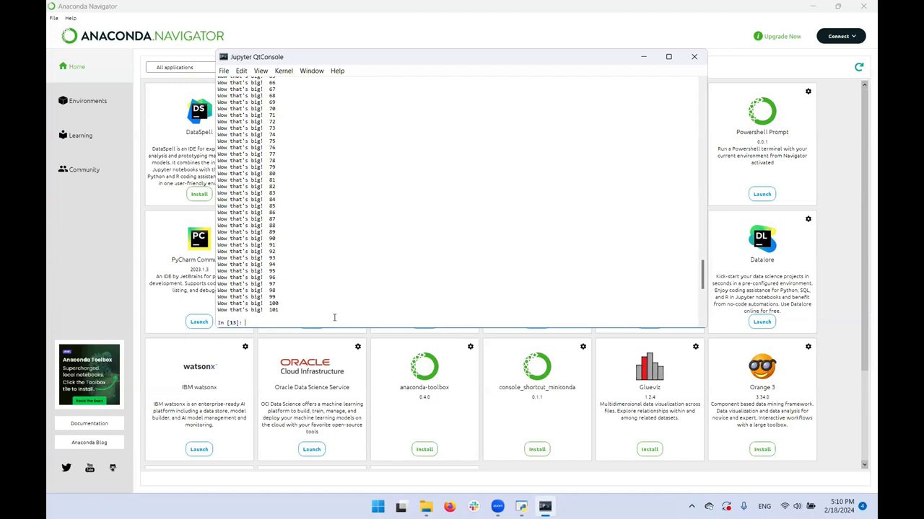
text(for i in range(1000):)
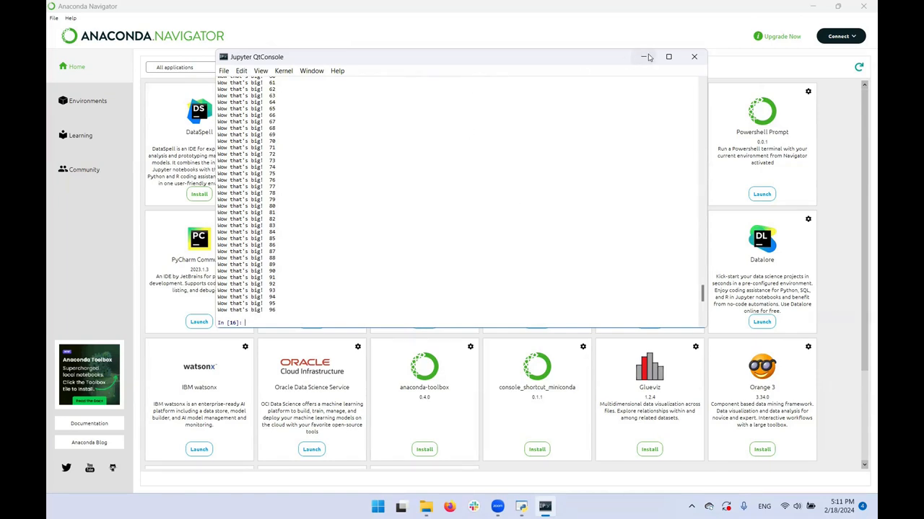
mouse_move(692, 57)
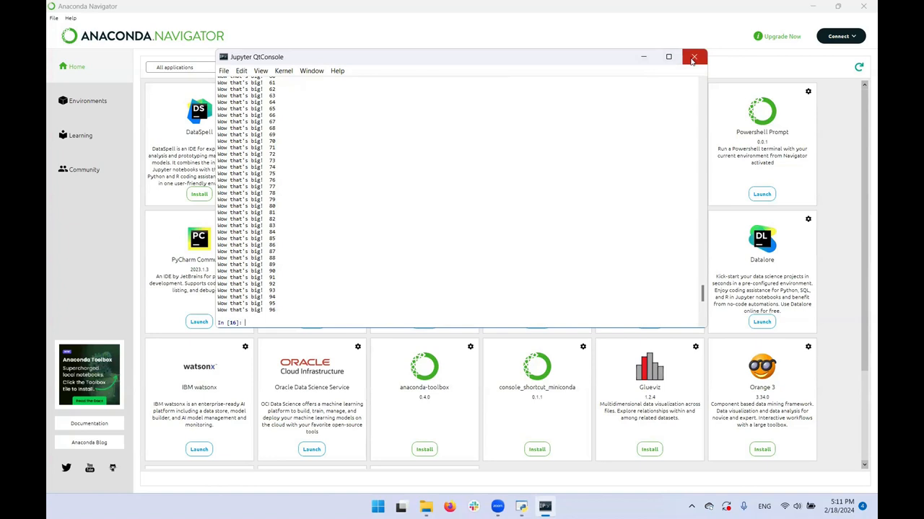
mouse_move(693, 57)
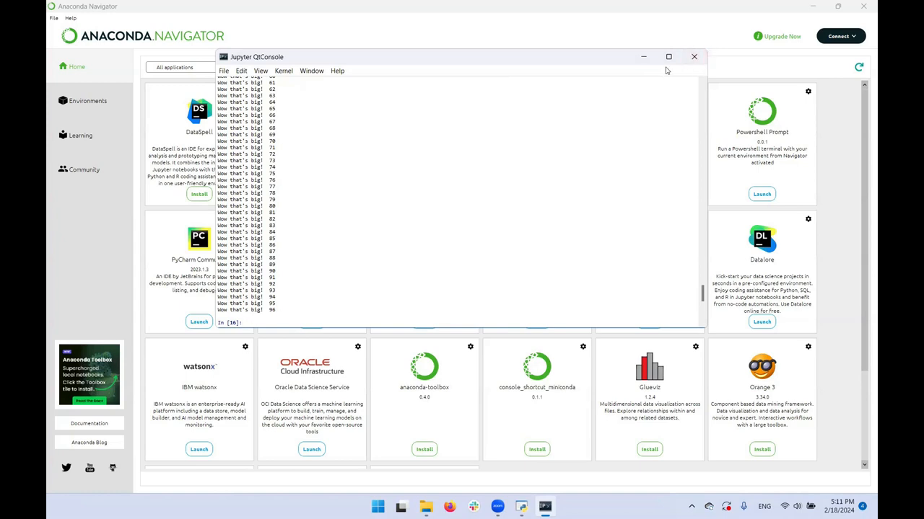
mouse_move(692, 57)
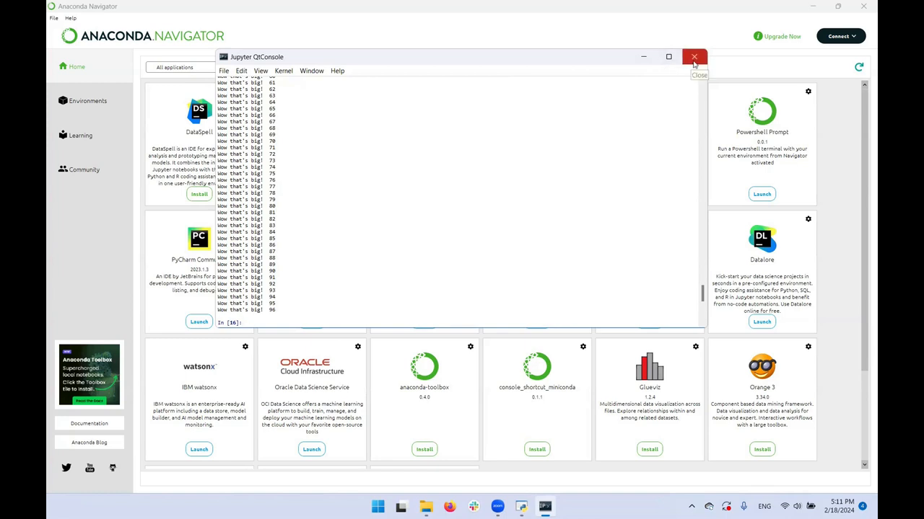
mouse_move(695, 56)
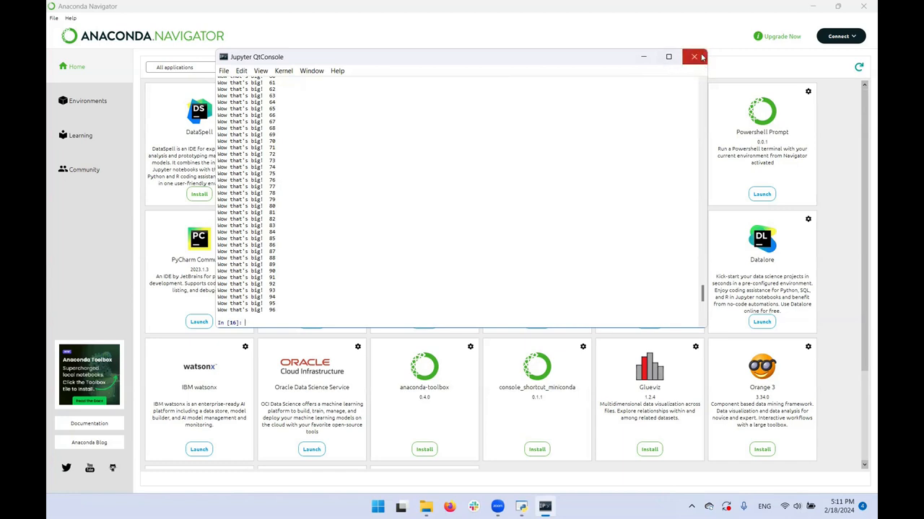
mouse_move(696, 56)
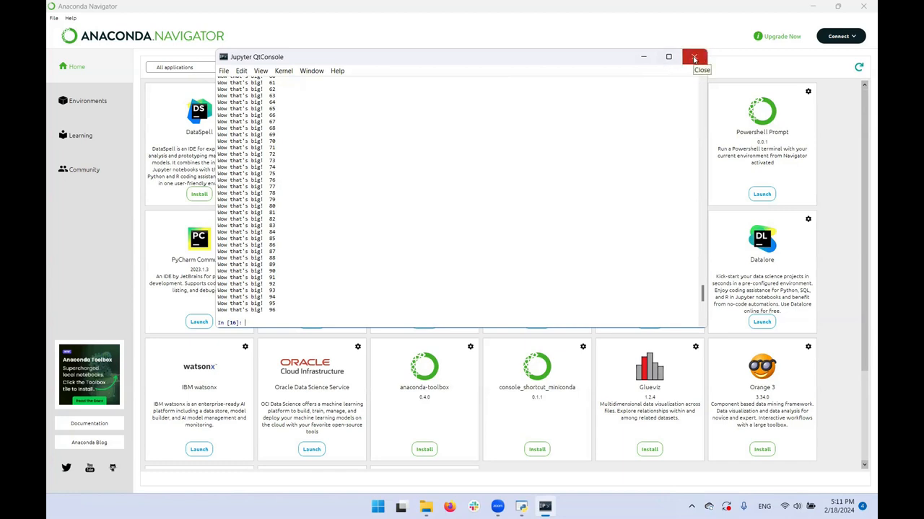